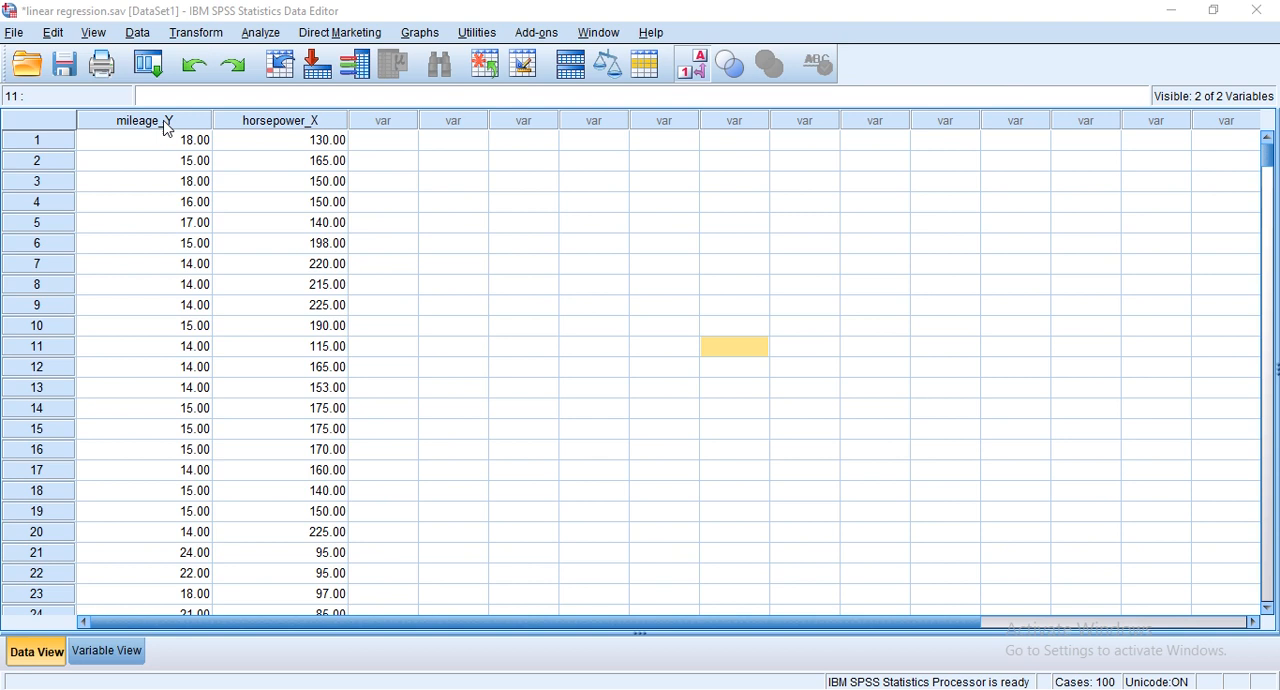
mouse_move(335, 120)
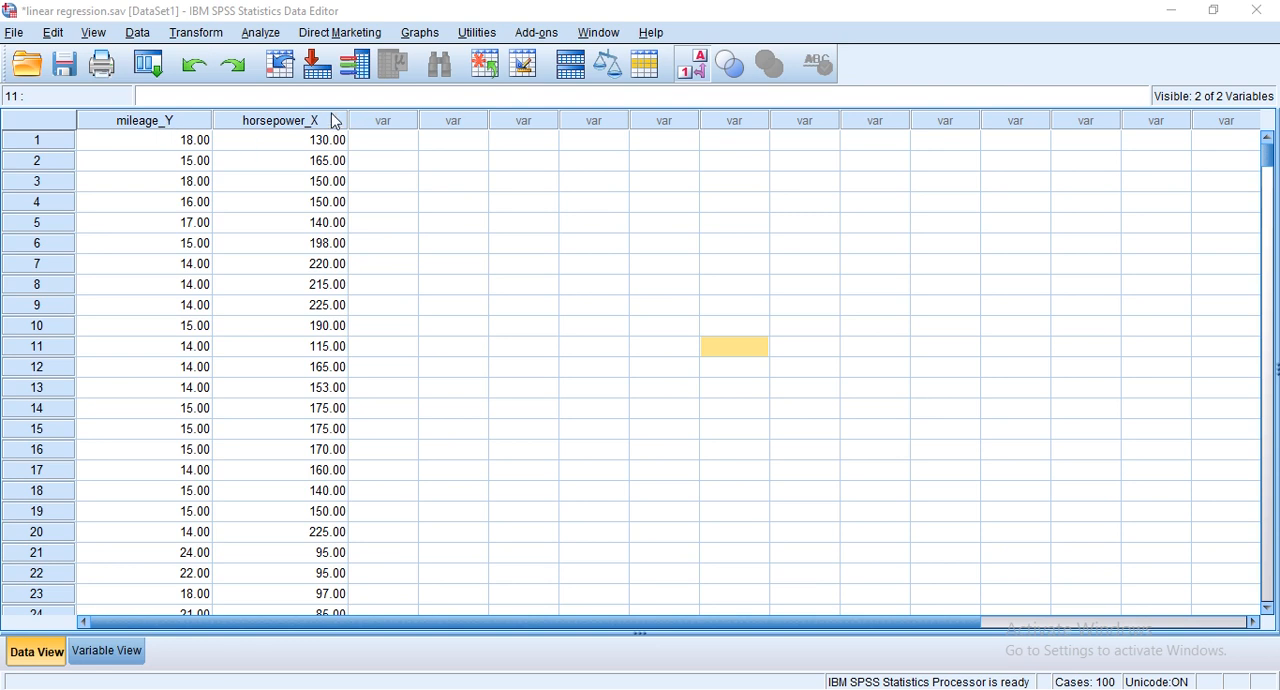
mouse_move(330, 120)
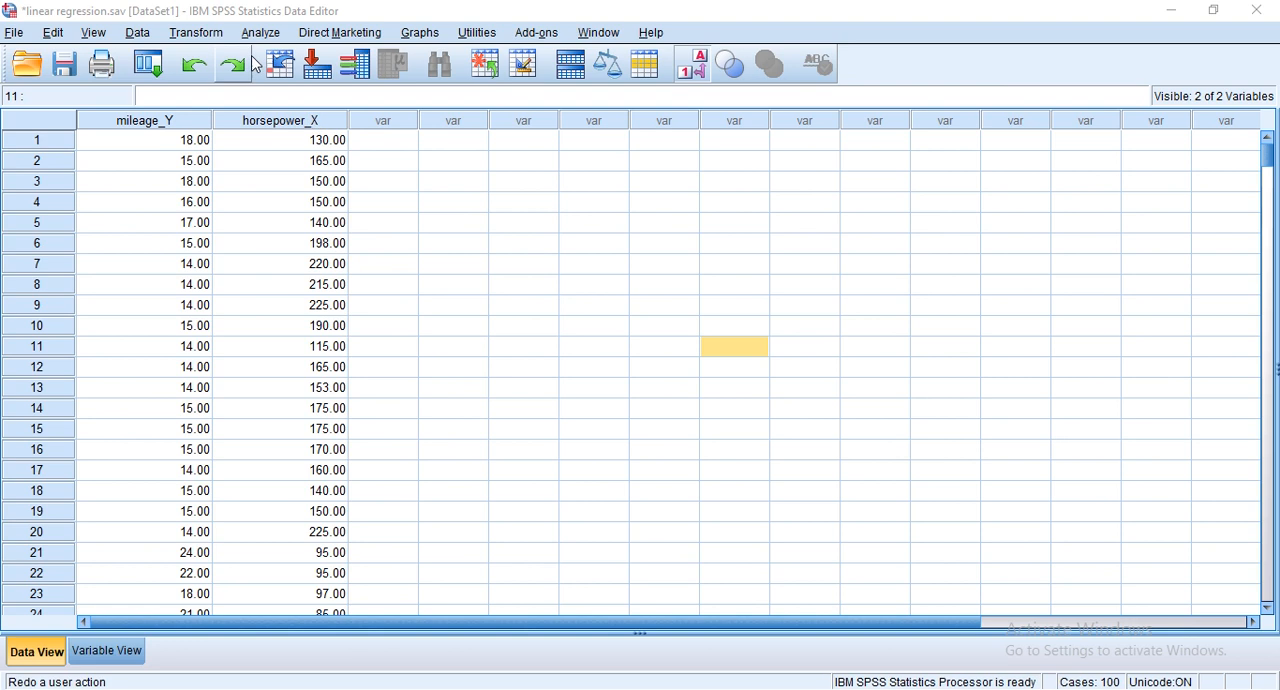
Step: Open the Analyze menu to browse the analysis procedures
click(260, 32)
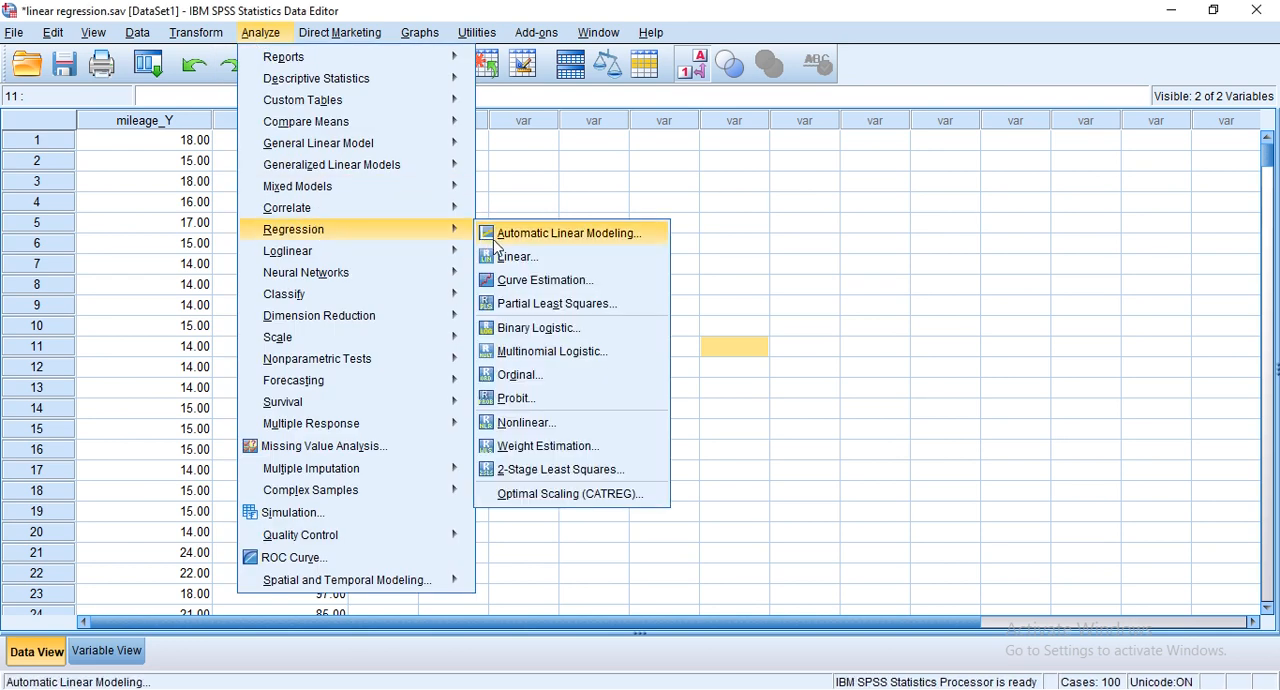
mouse_move(560, 469)
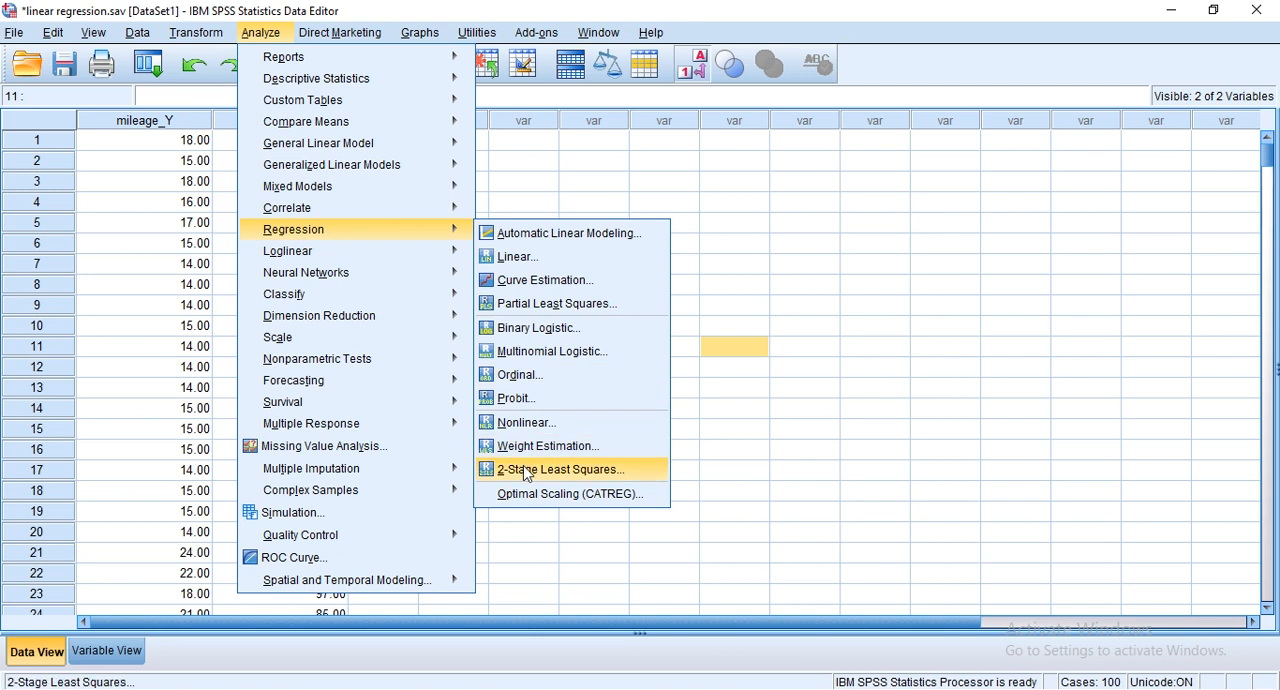
mouse_move(535, 398)
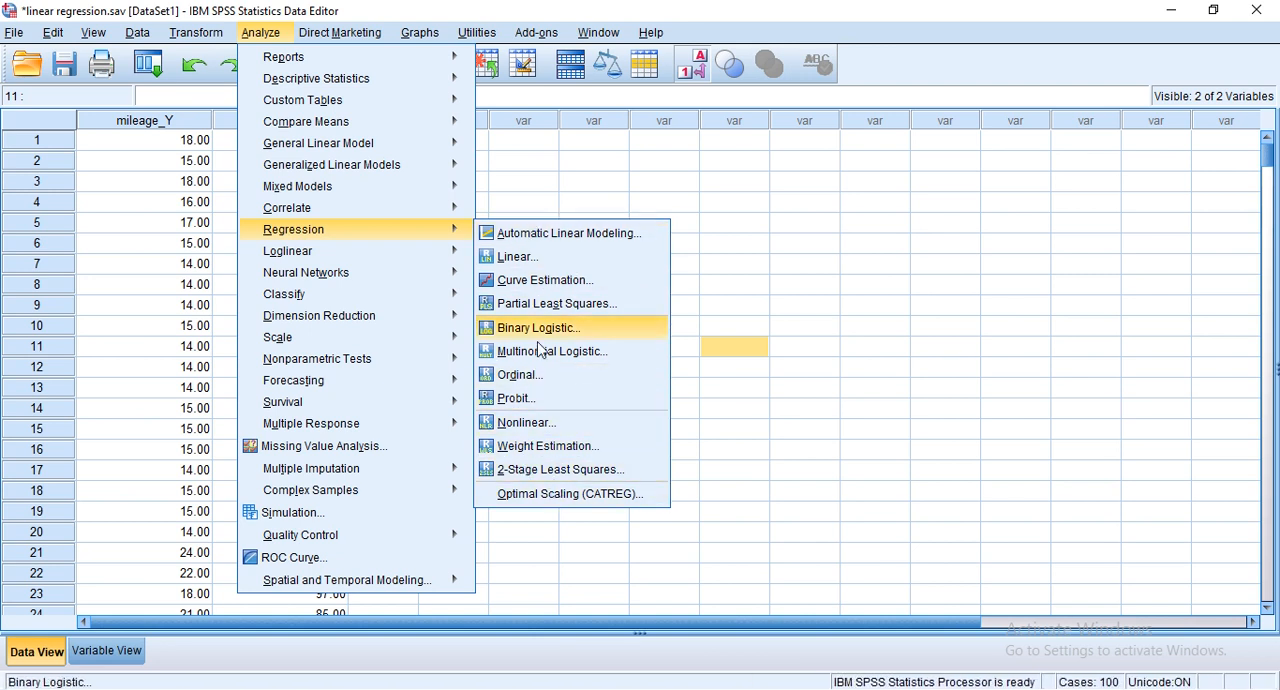
mouse_move(520, 232)
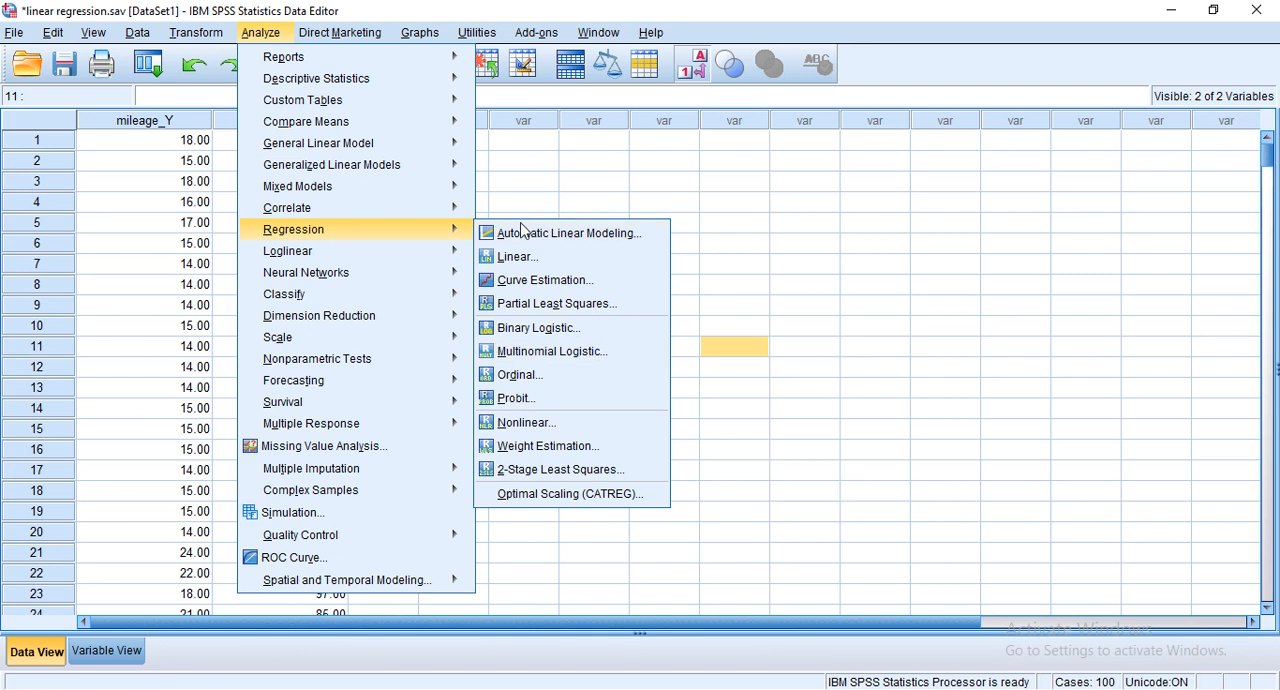
mouse_move(570, 218)
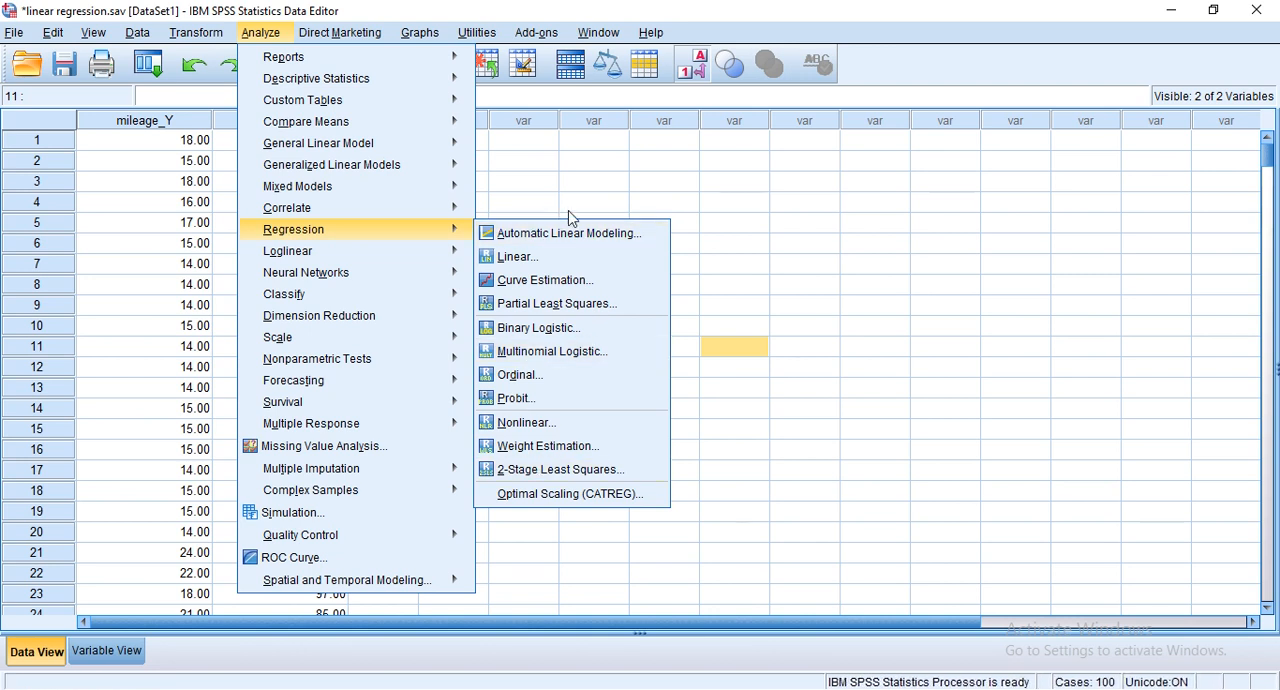
mouse_move(565, 232)
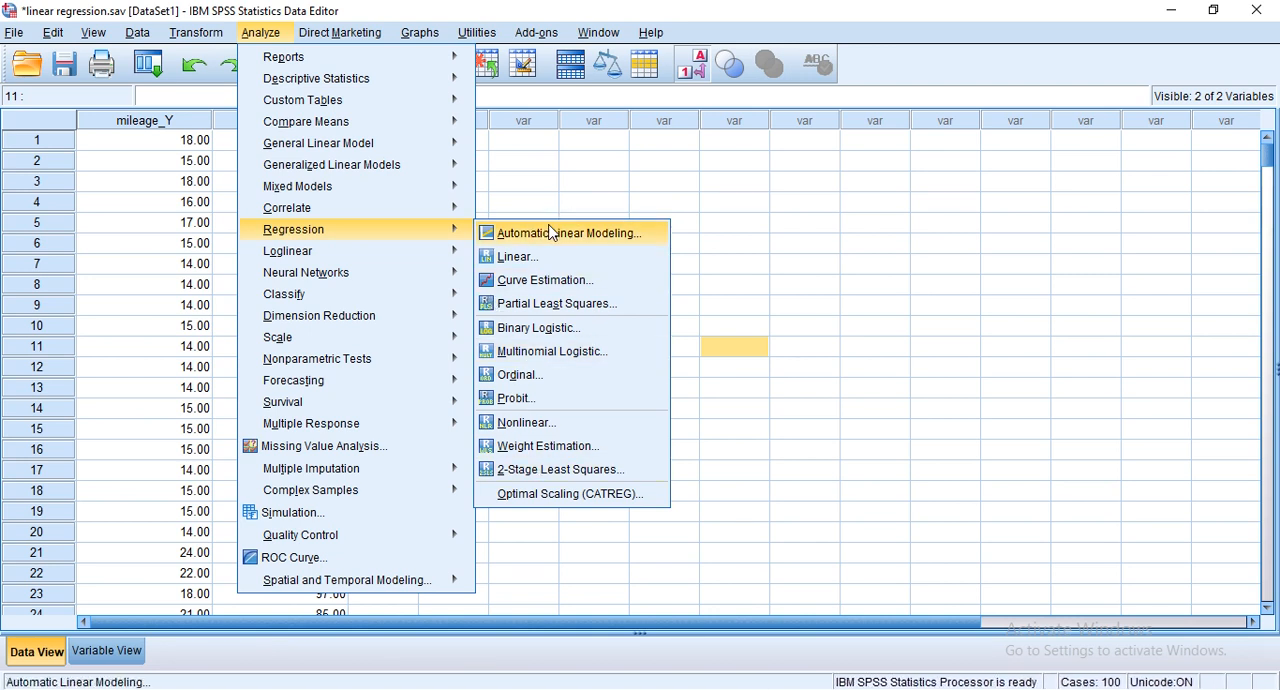
mouse_move(545, 140)
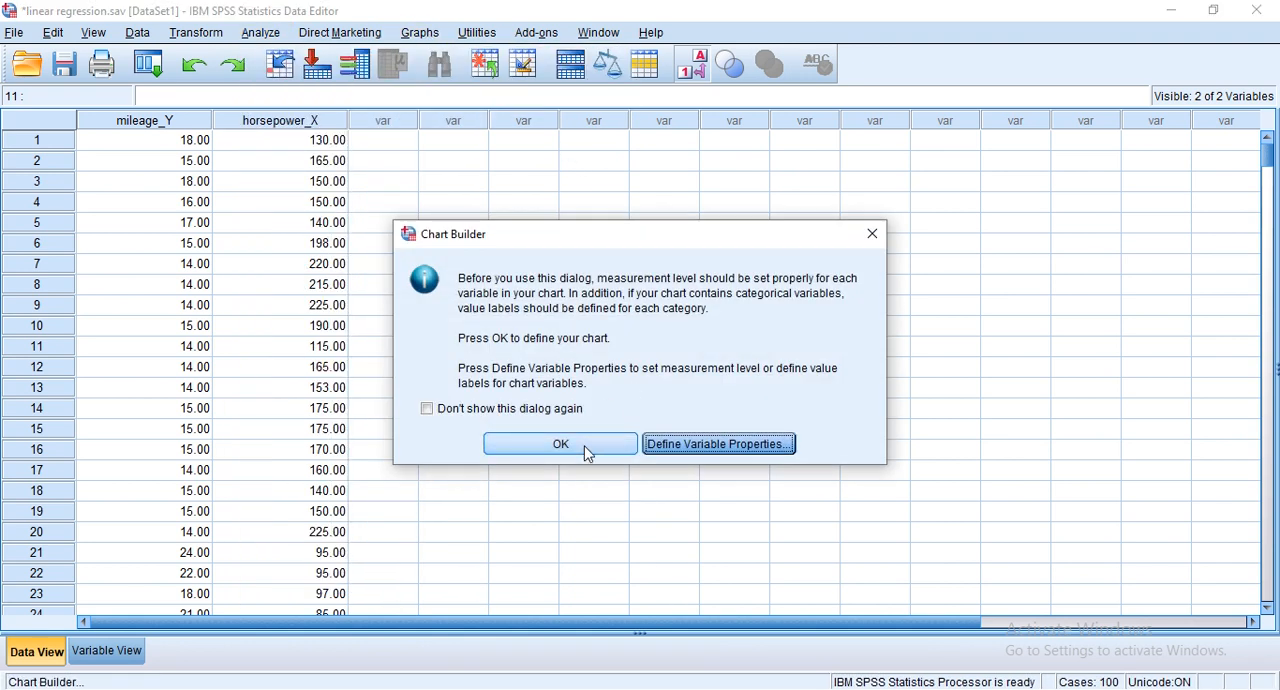
Step: Build a Chart Builder scatter plot of mileage per gallon (Y) against horsepower (X)
click(560, 444)
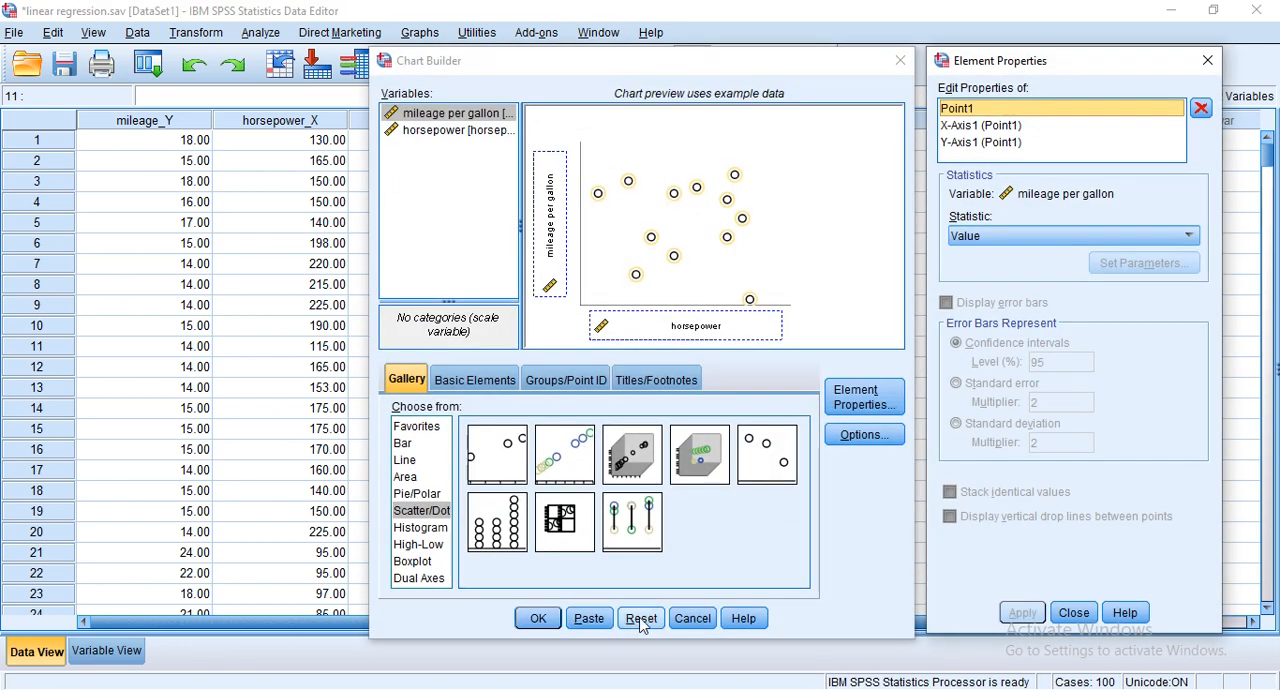
click(640, 617)
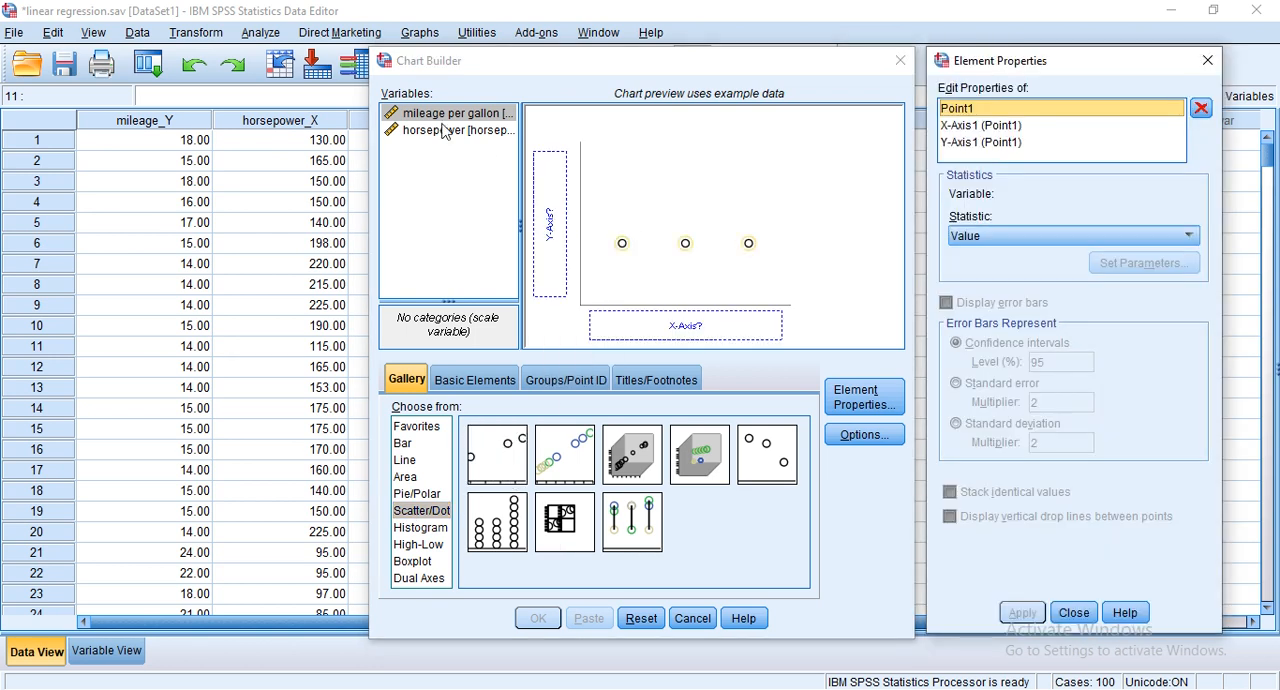
click(448, 112)
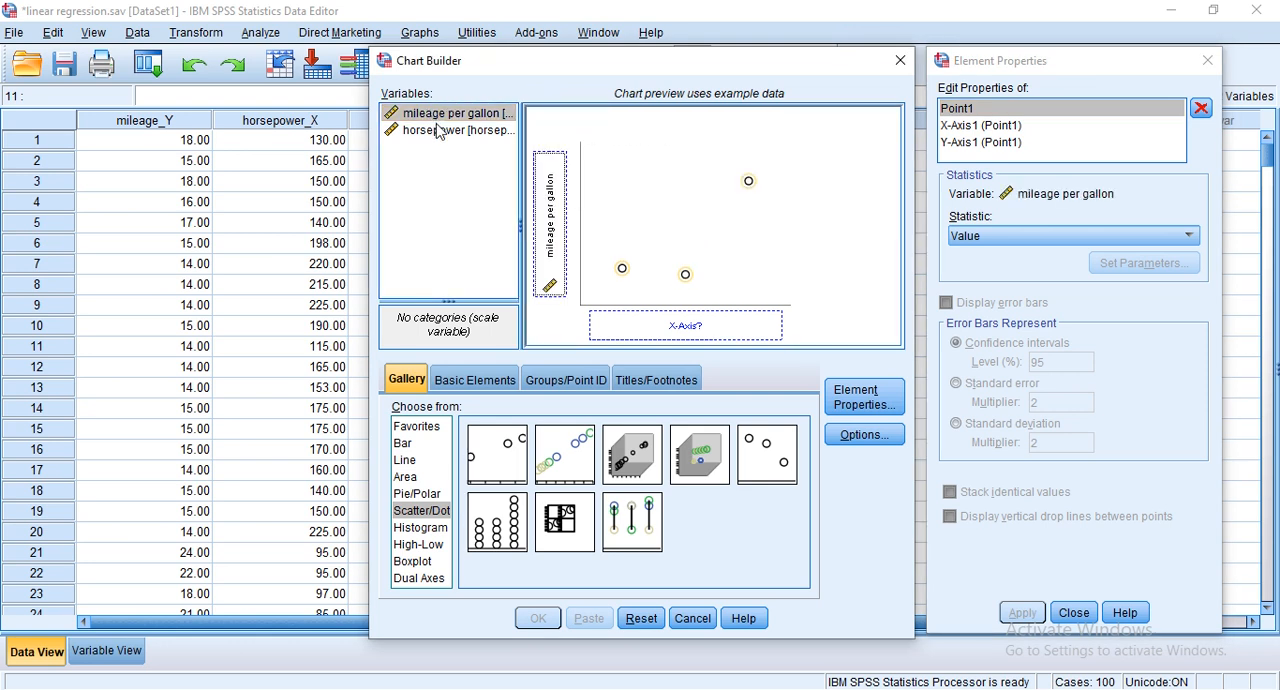
drag(448, 129, 705, 292)
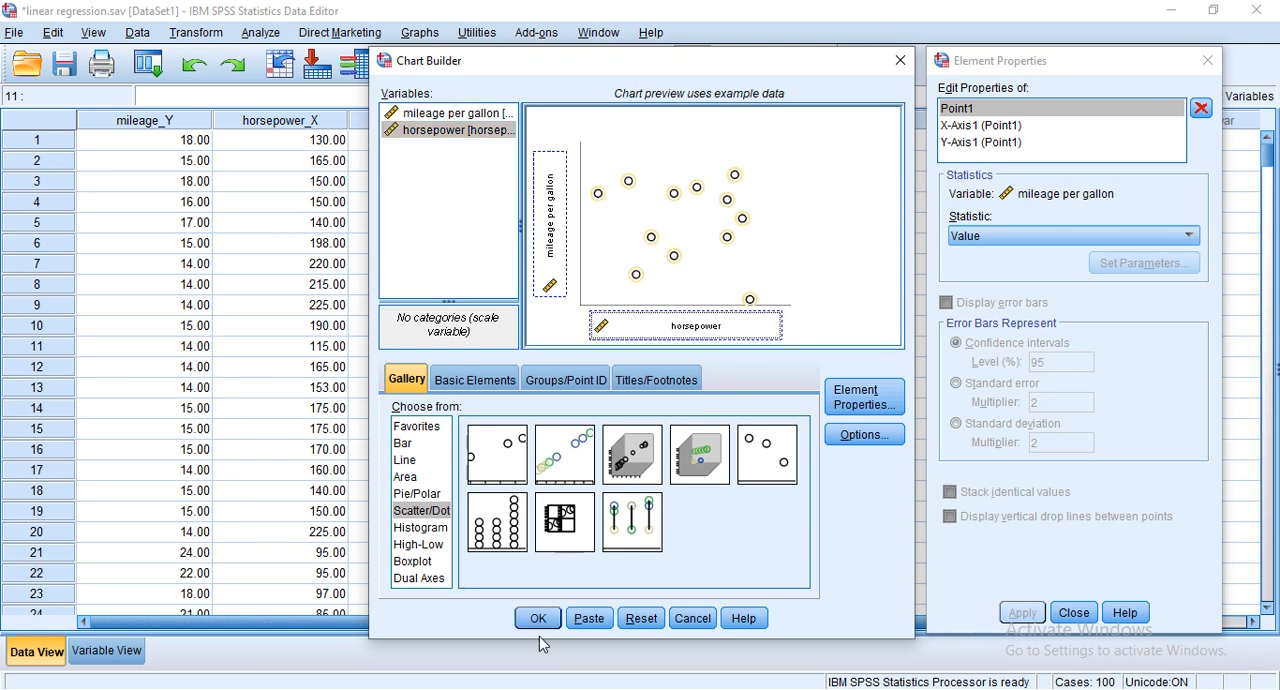
click(537, 617)
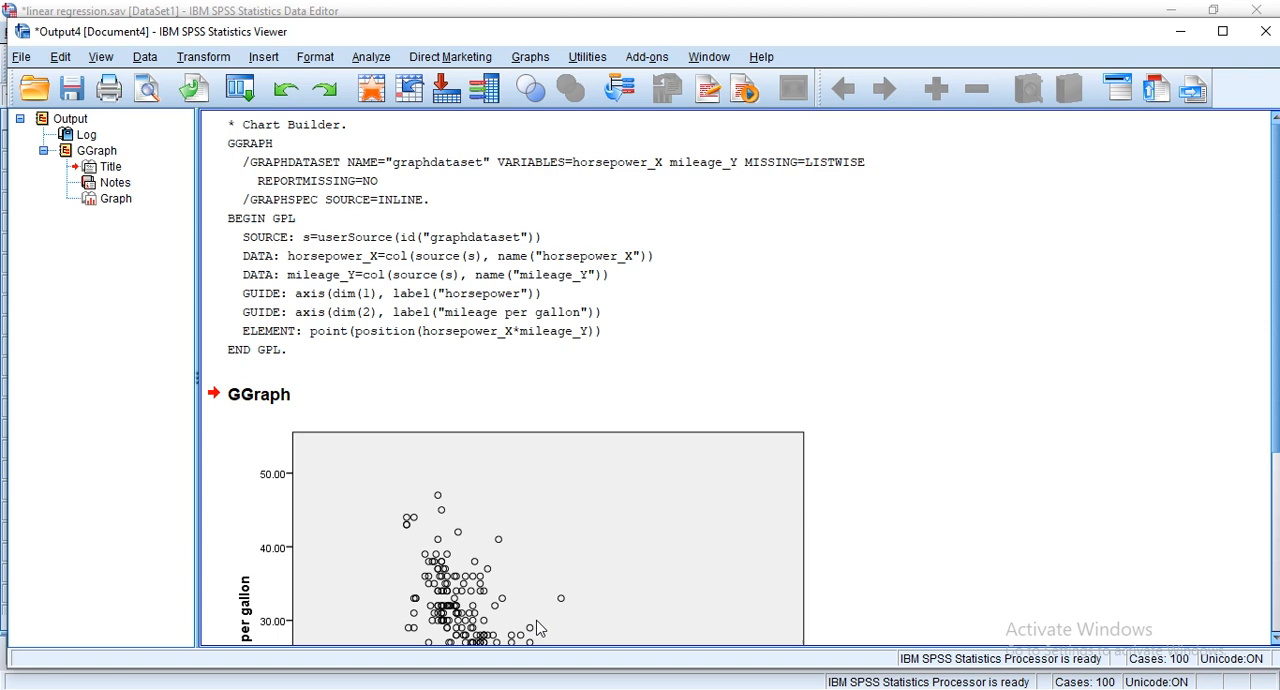
Step: Scroll down the Output Viewer and select the GGraph scatter plot
scroll(down, 3)
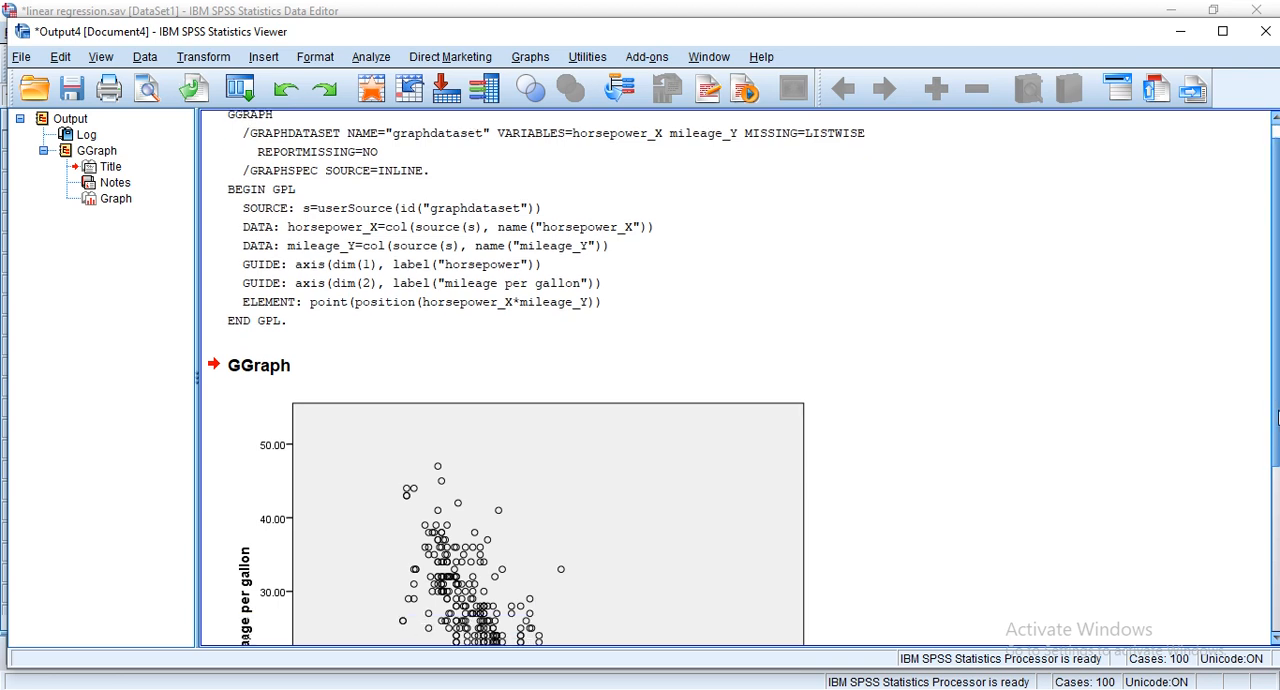
scroll(down, 3)
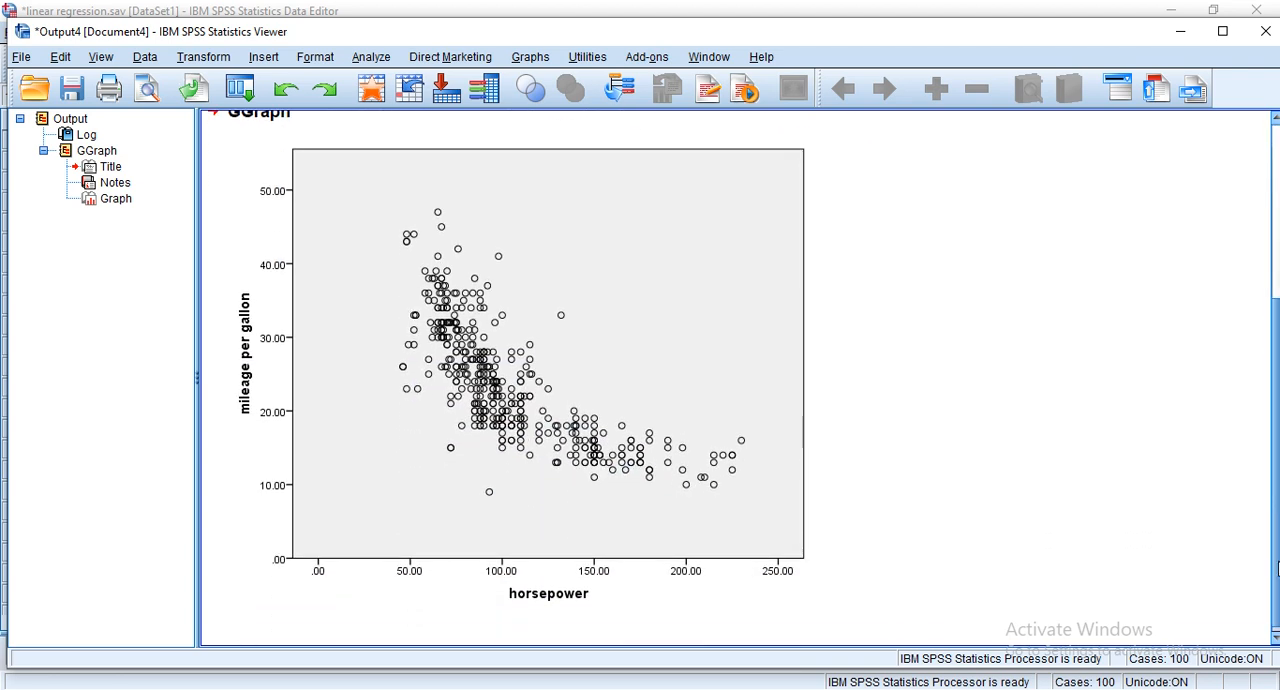
click(450, 330)
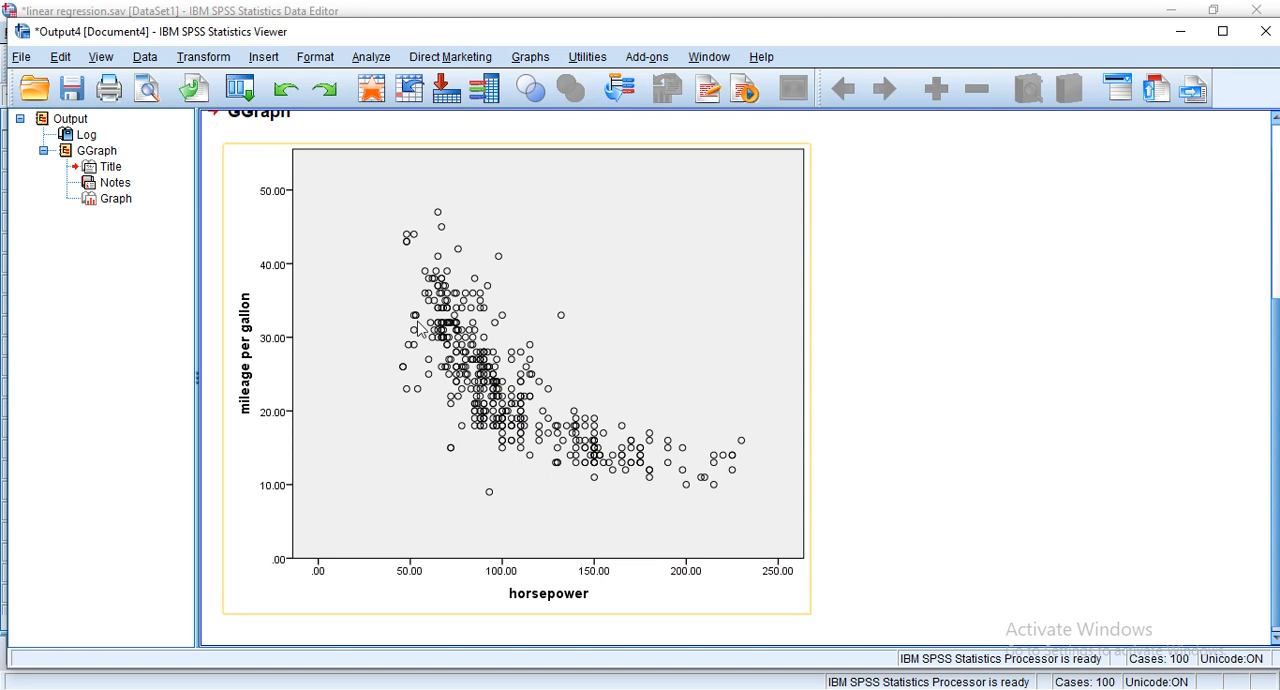
mouse_move(528, 440)
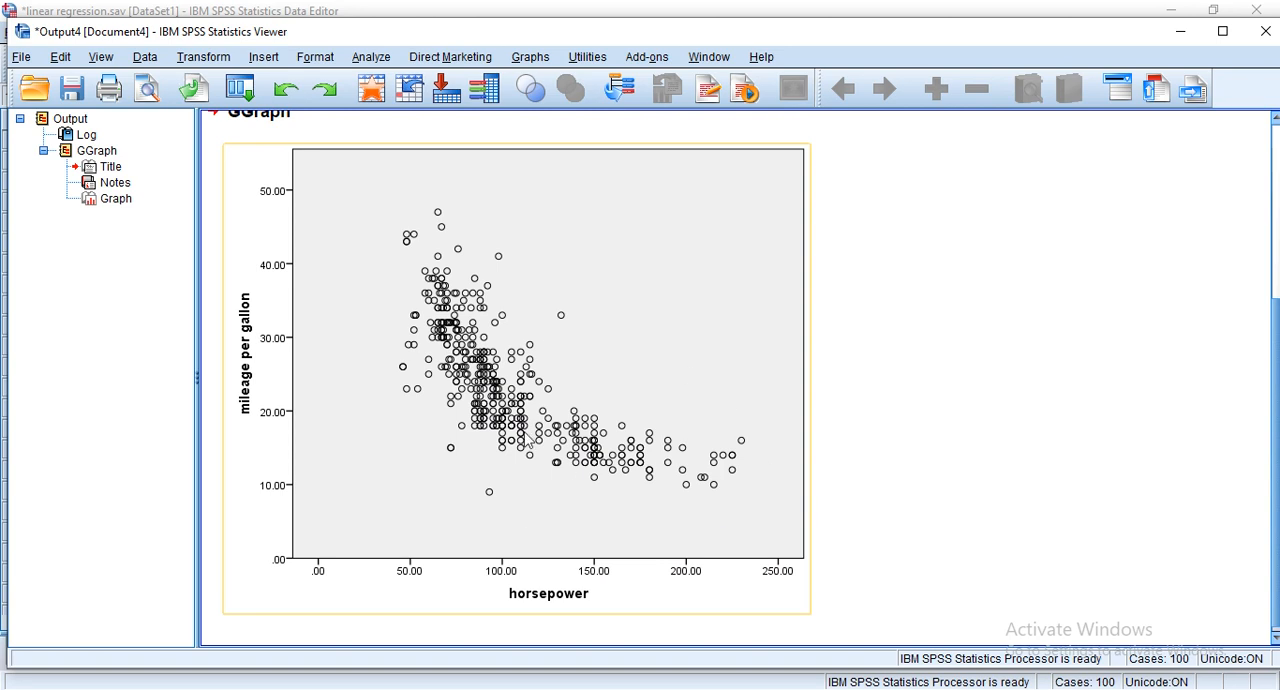
mouse_move(603, 470)
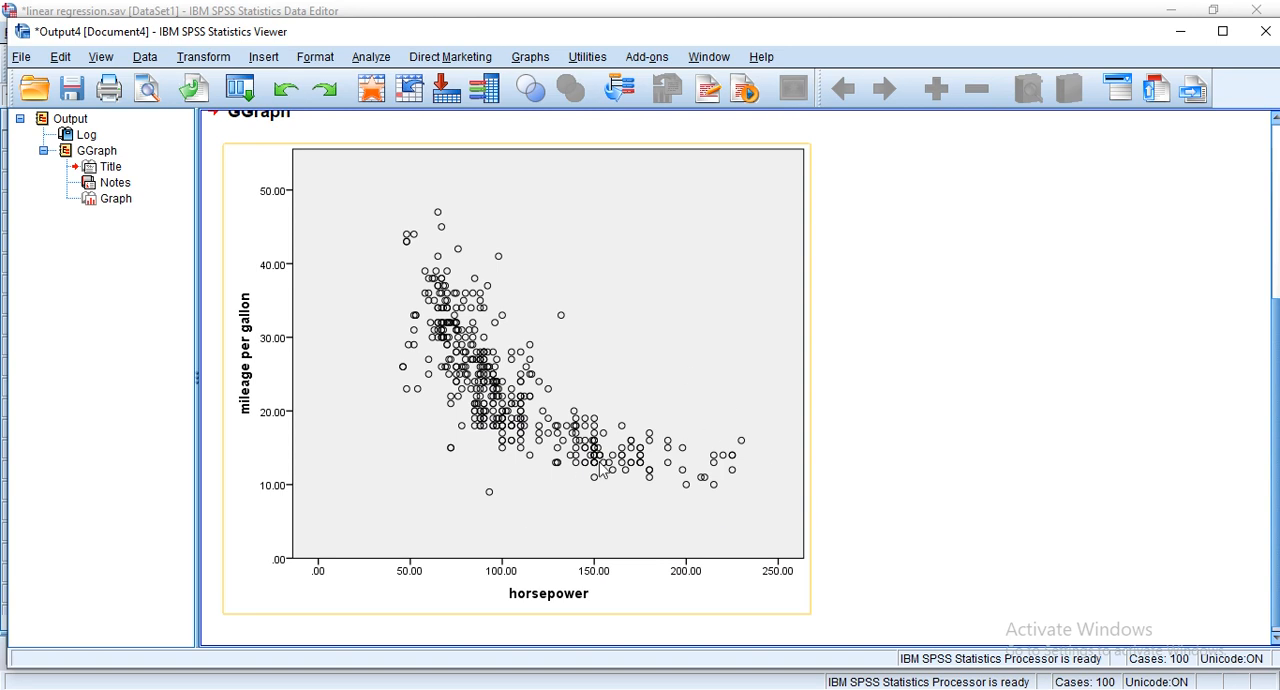
mouse_move(545, 405)
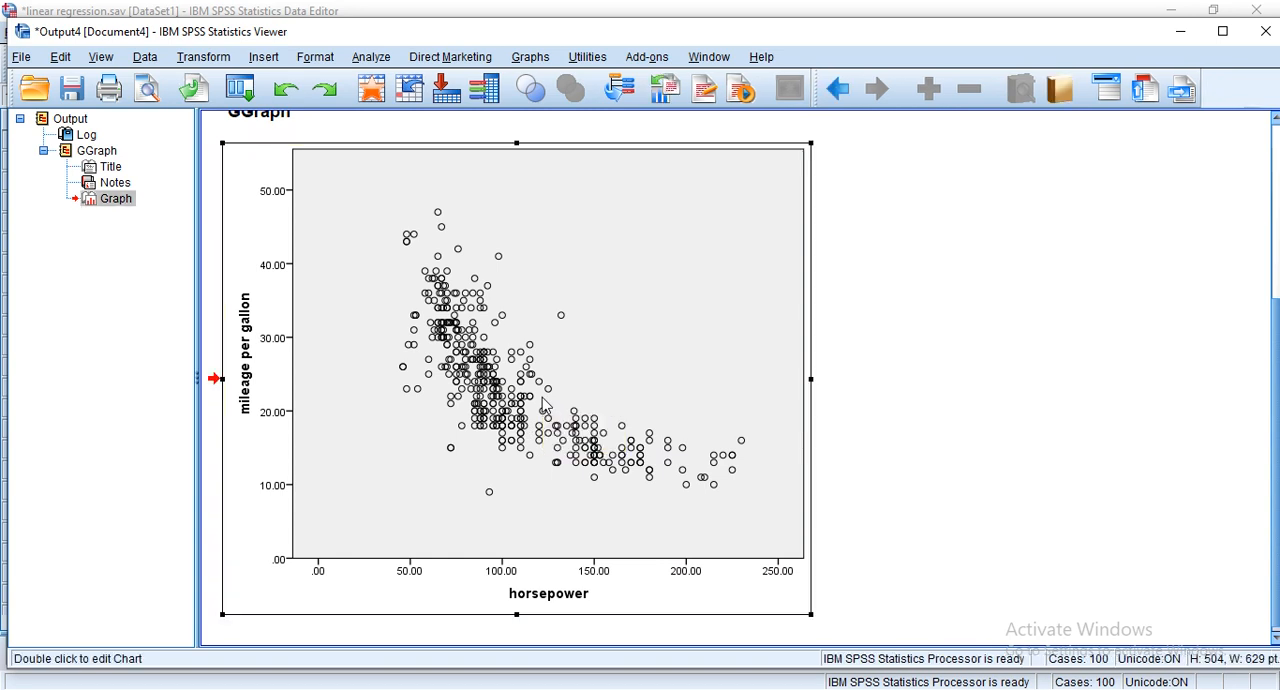
Step: Add a Linear fit line at Total to the scatter plot in Chart Editor
click(617, 125)
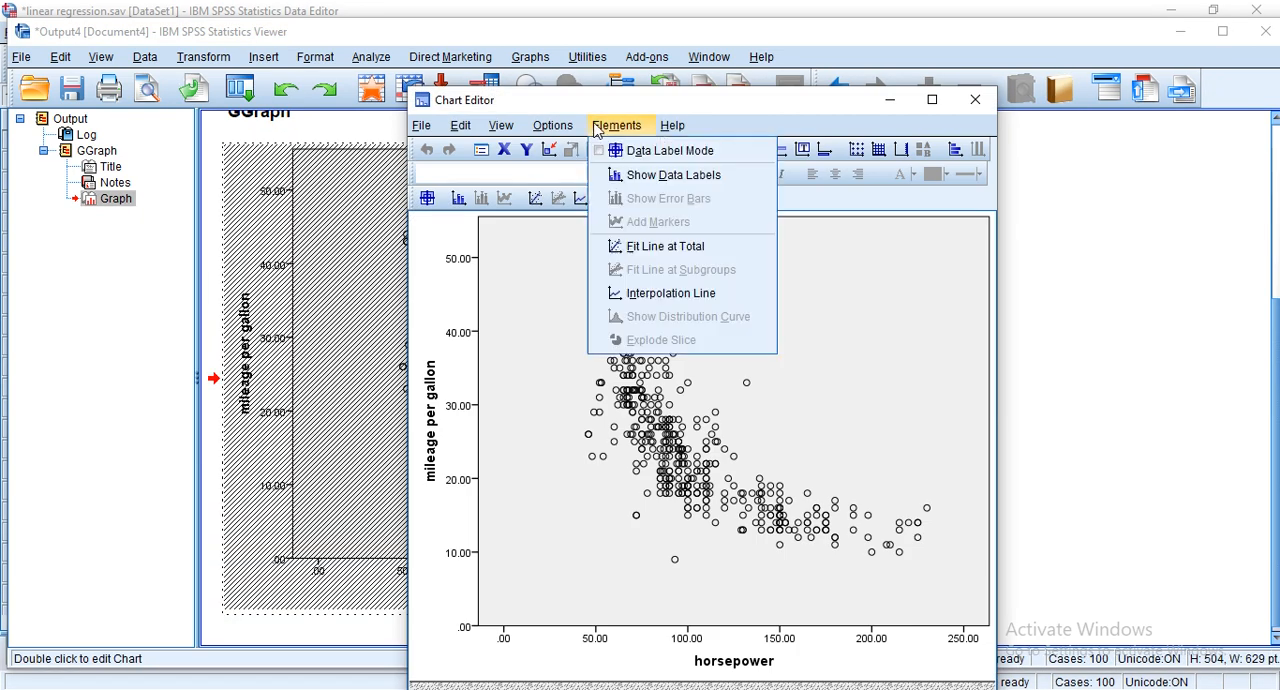
click(666, 246)
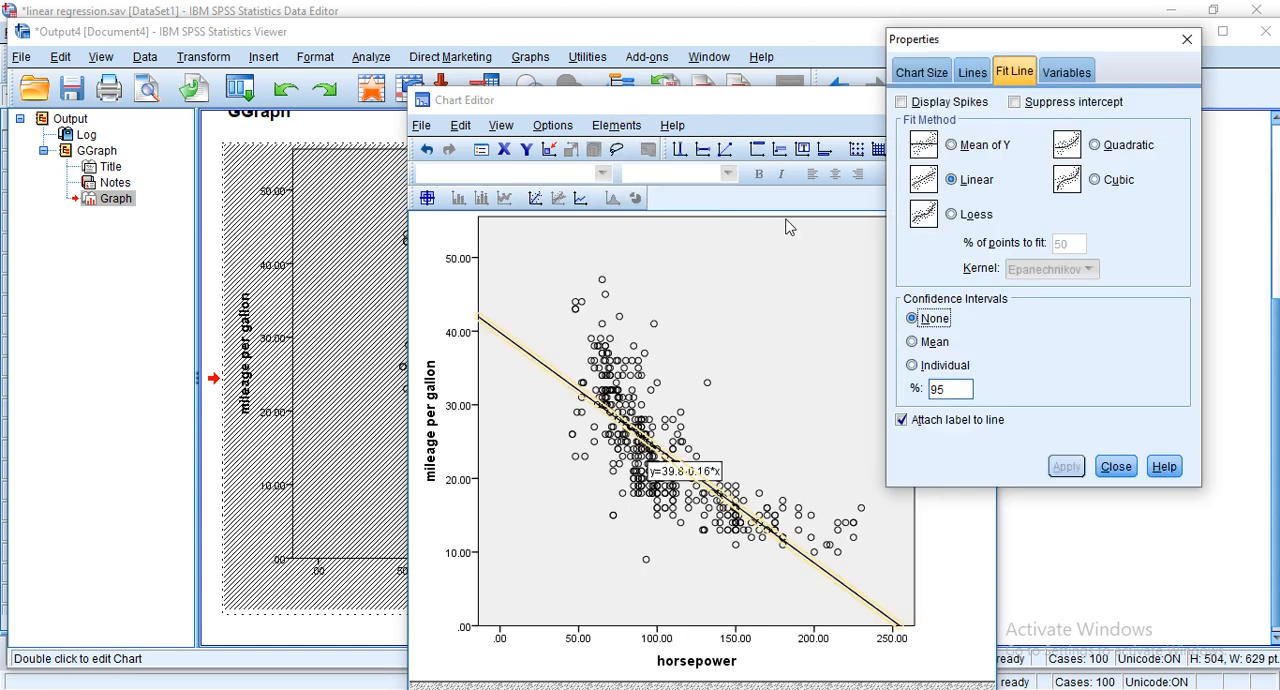
click(949, 179)
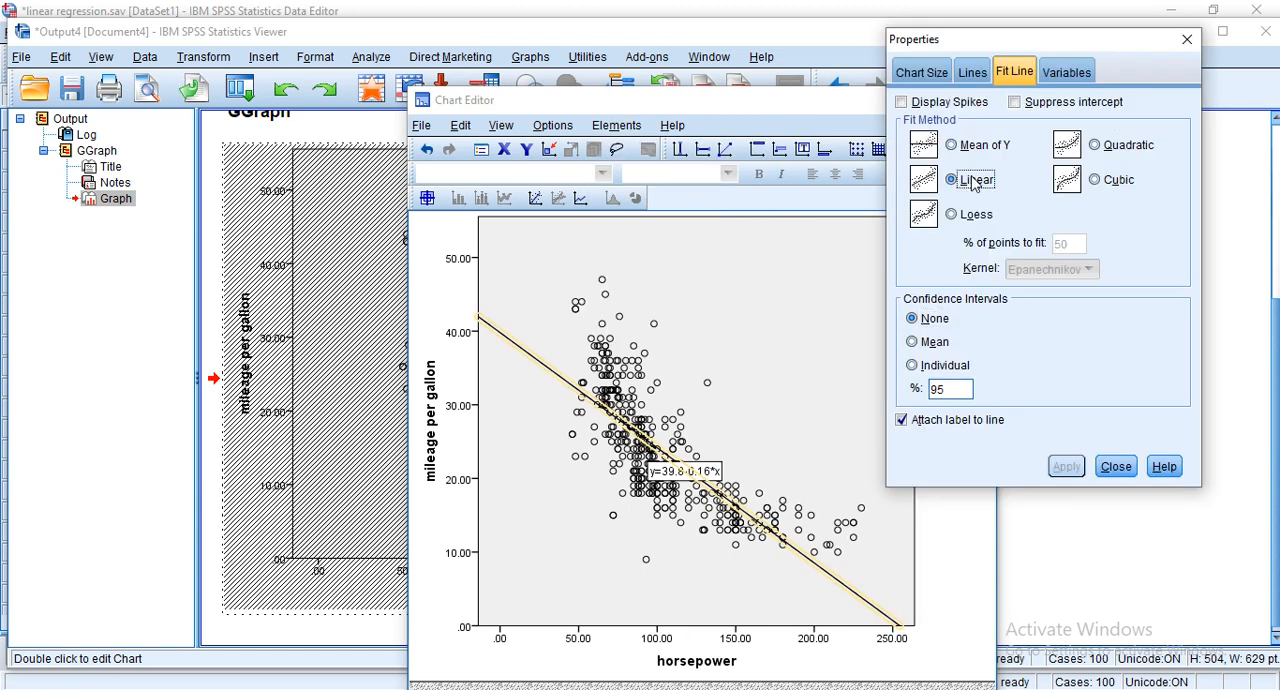
click(1115, 466)
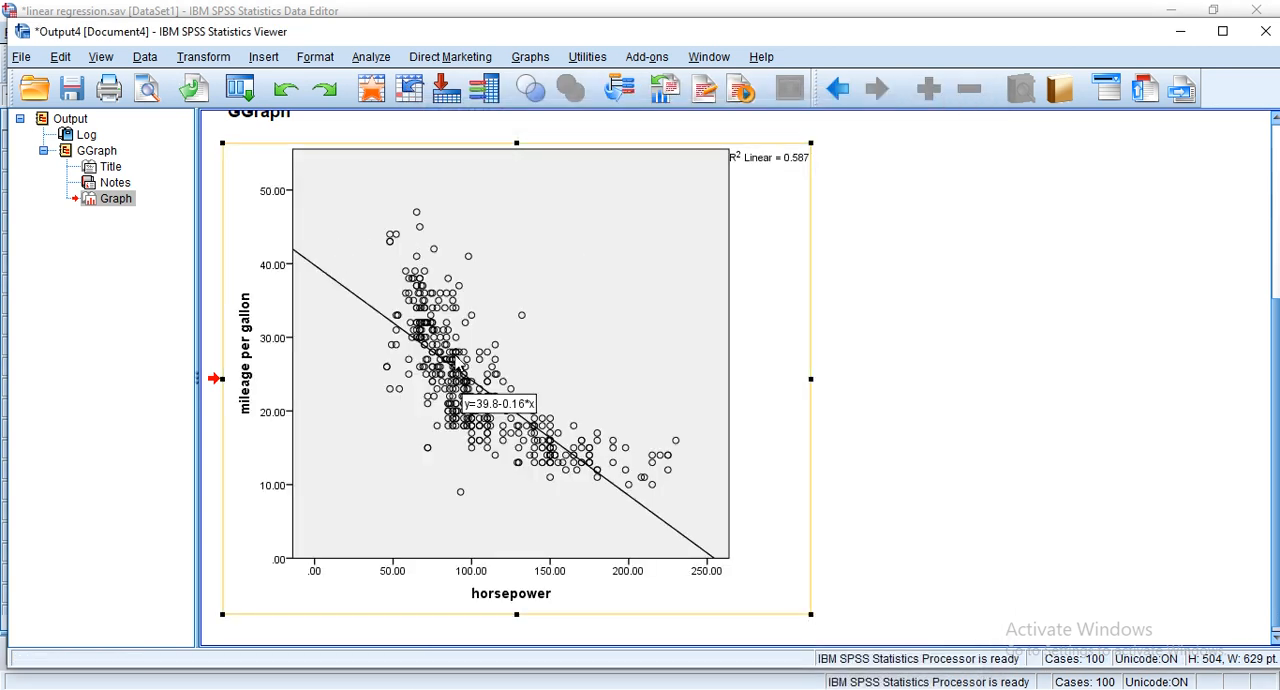
mouse_move(637, 475)
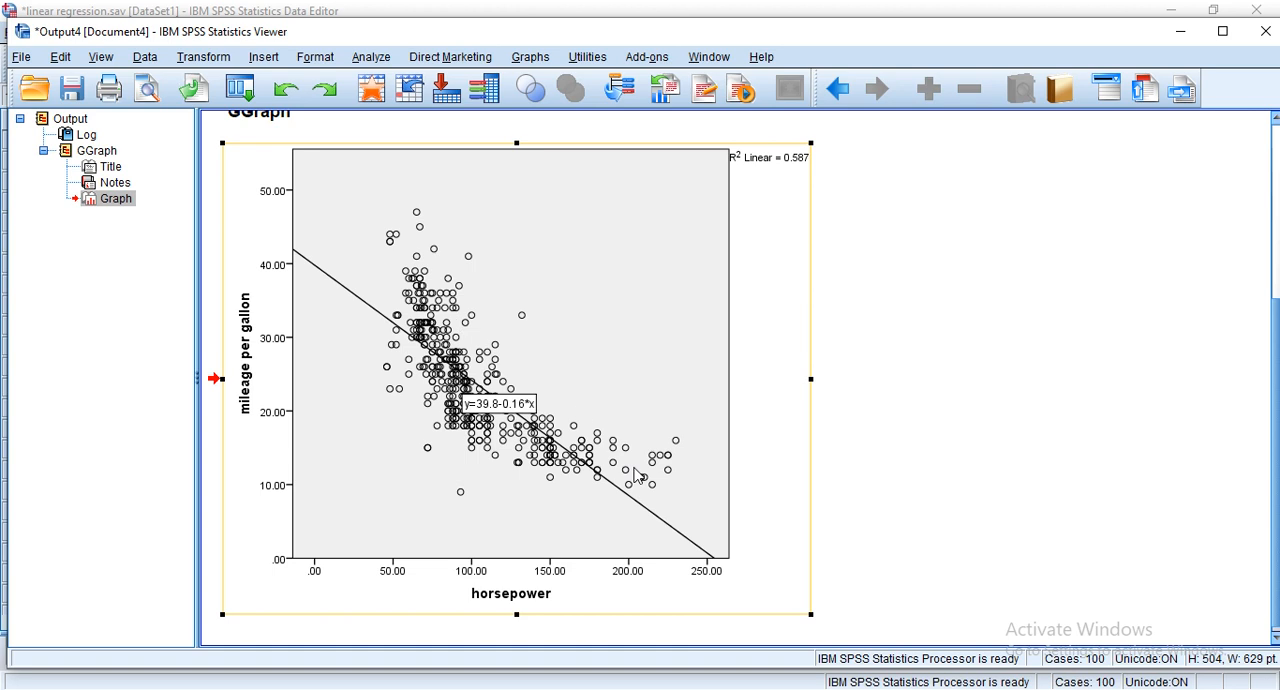
mouse_move(740, 538)
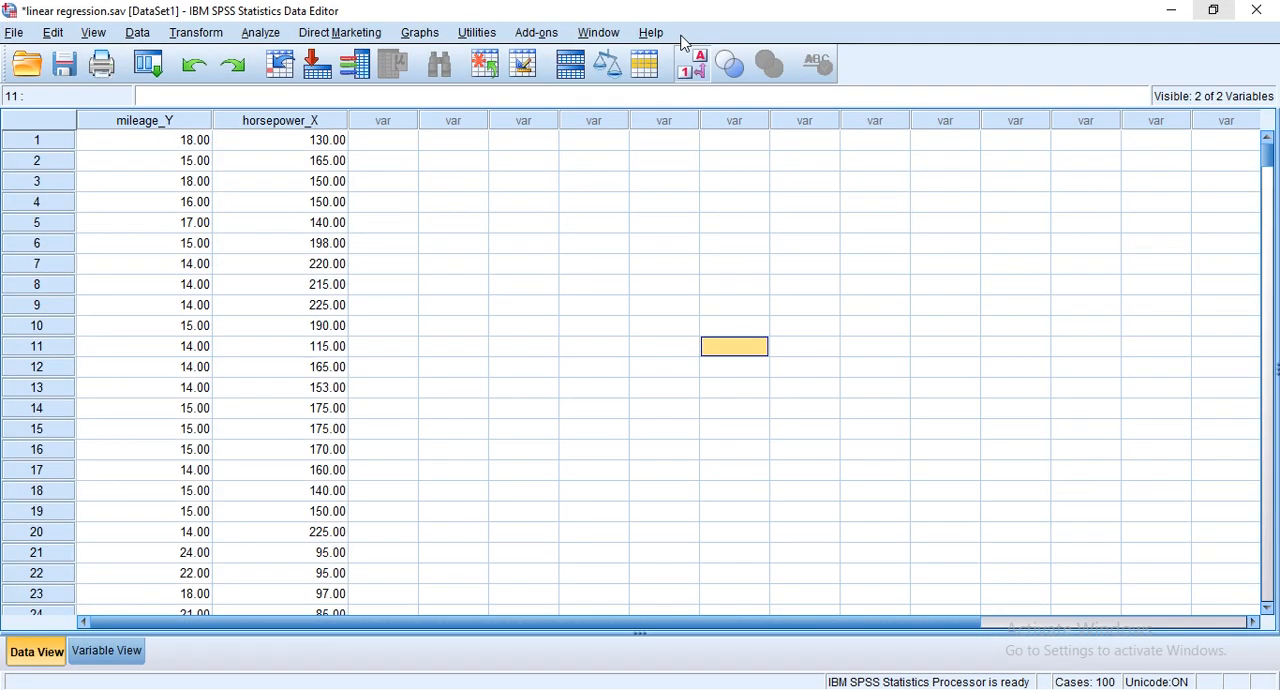
Step: Open Linear Regression with mileage per gallon as Dependent and horsepower as Independent
click(261, 32)
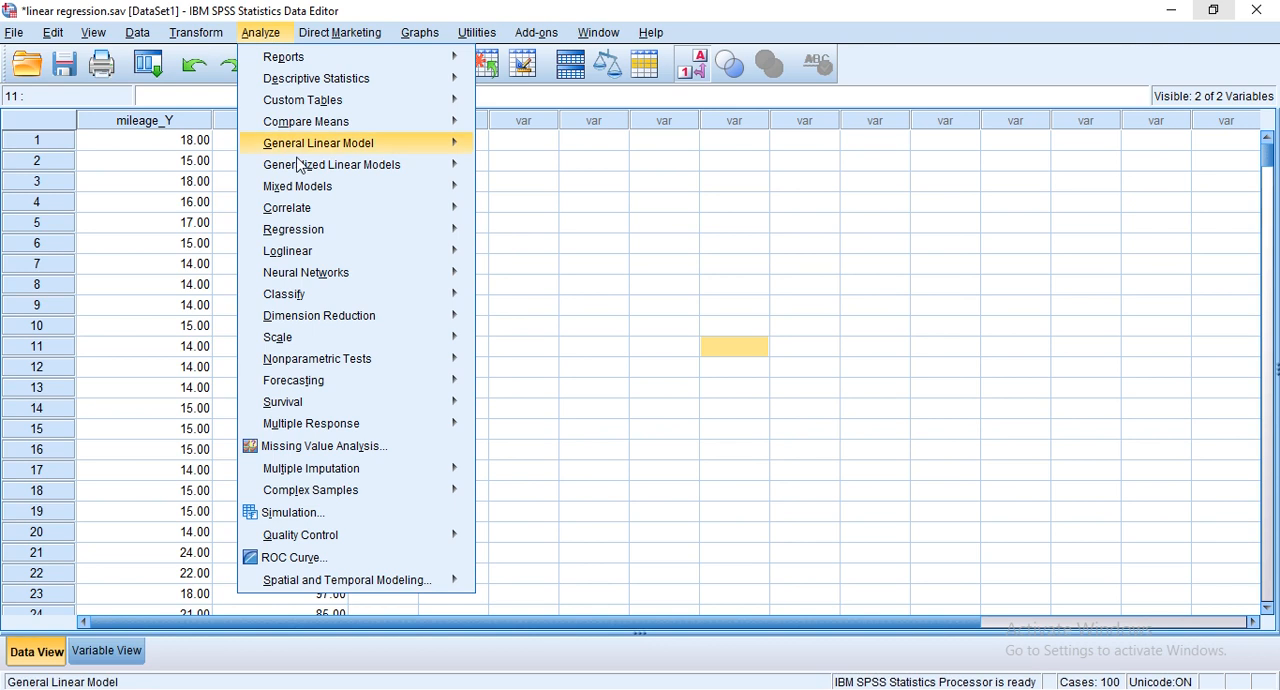
mouse_move(293, 229)
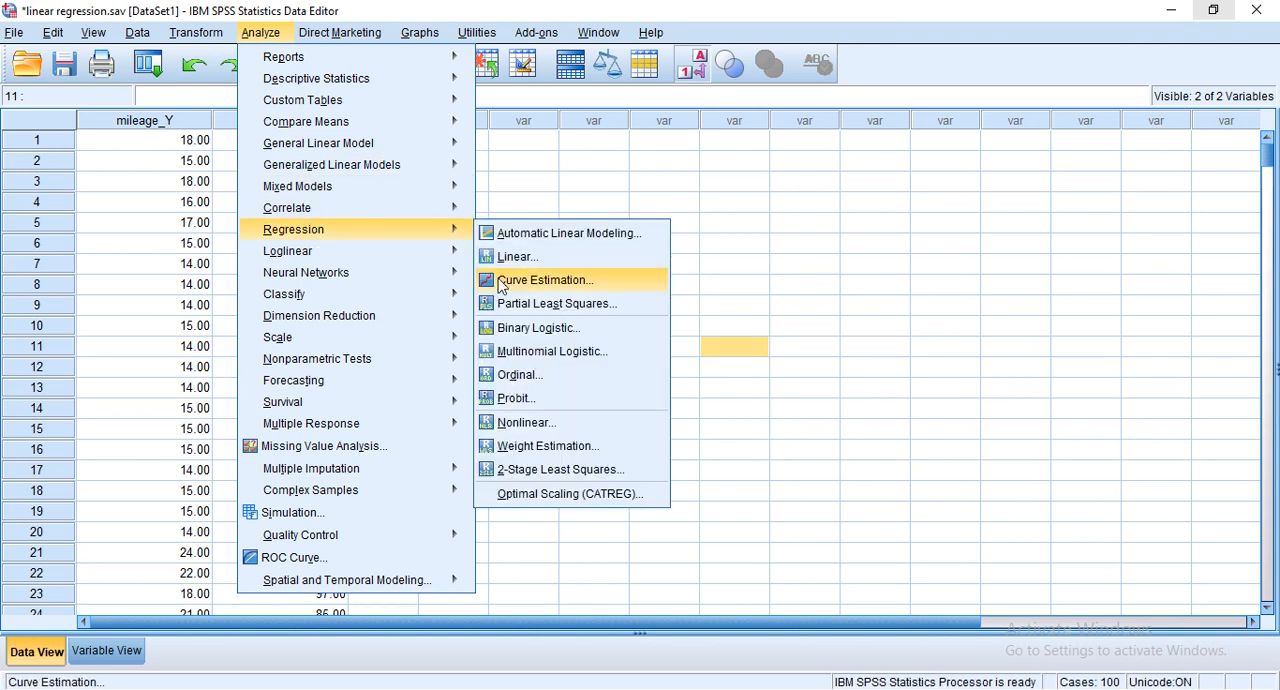
click(517, 256)
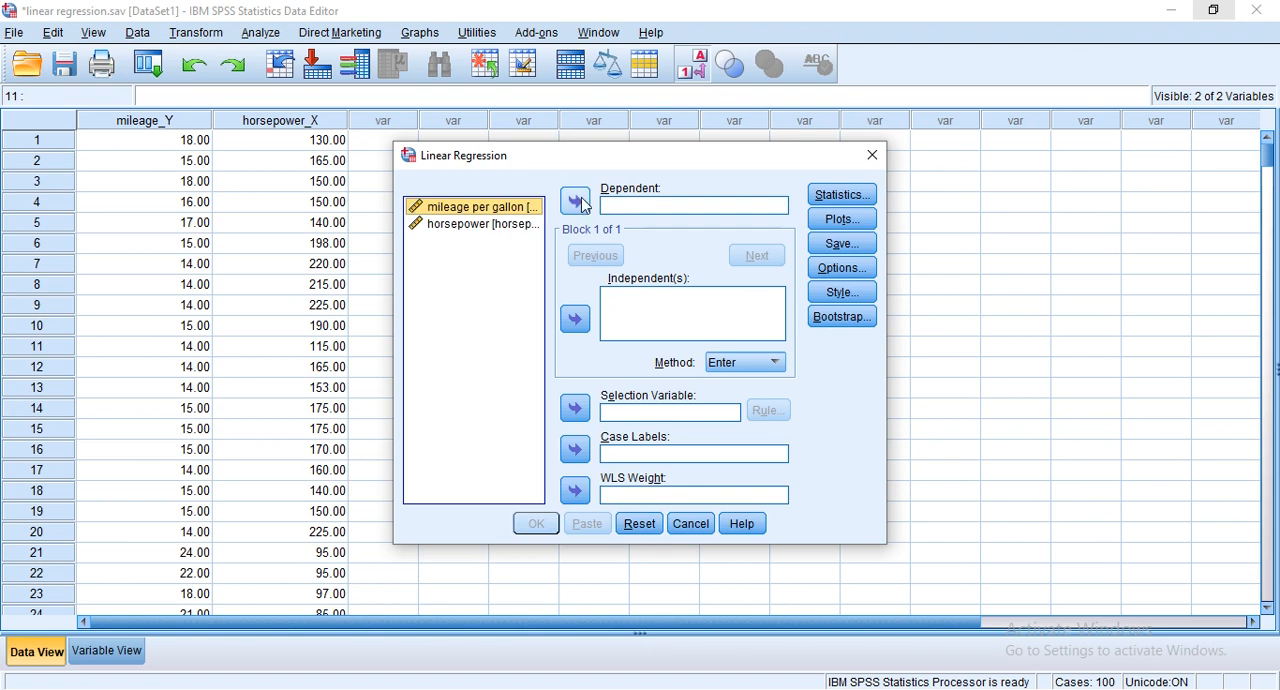
click(575, 201)
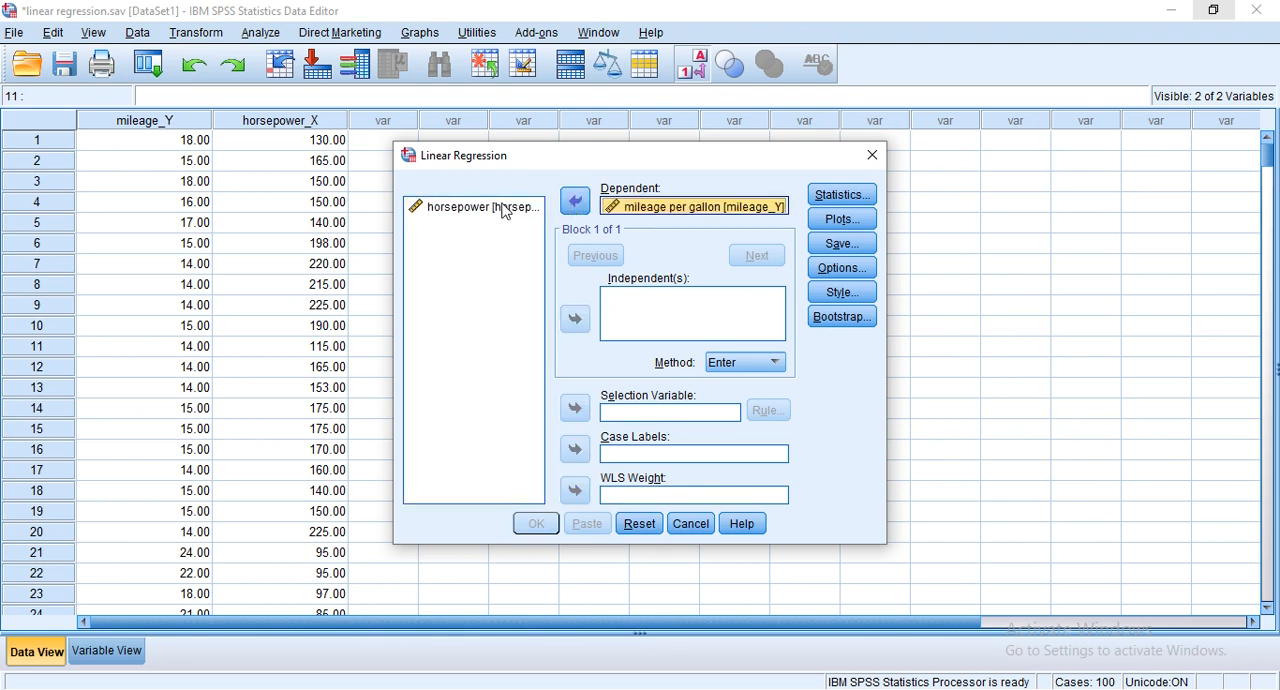
click(574, 318)
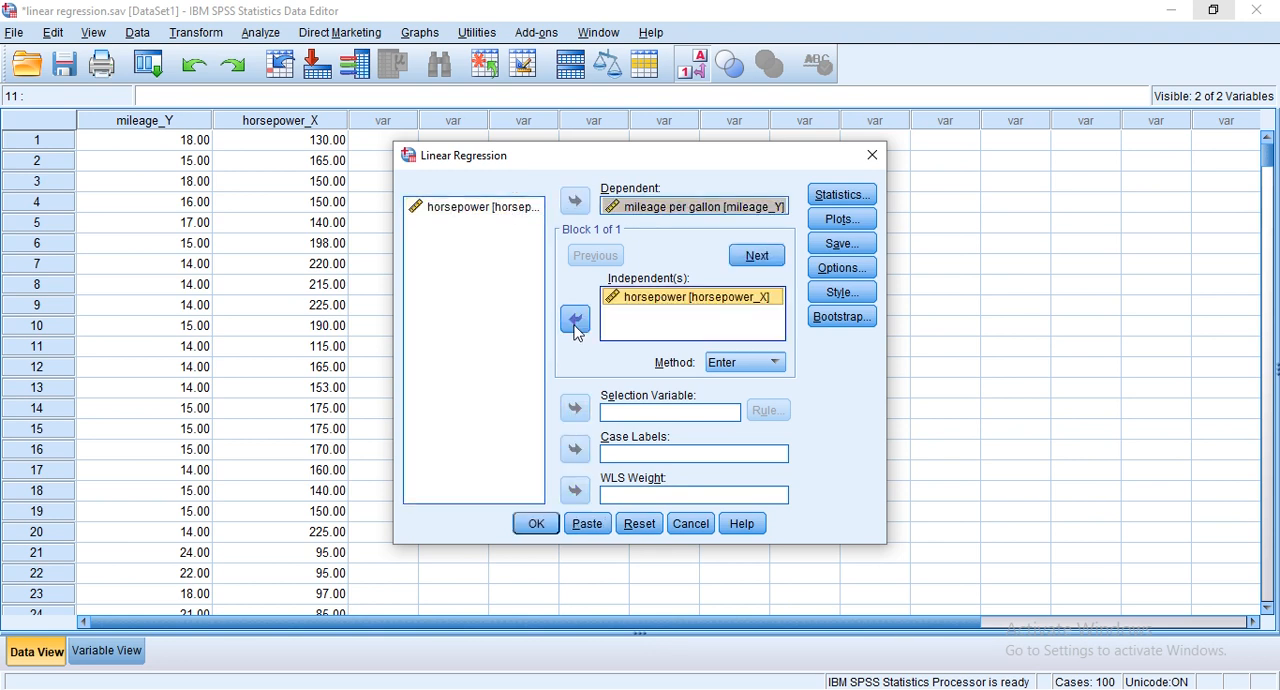
click(536, 523)
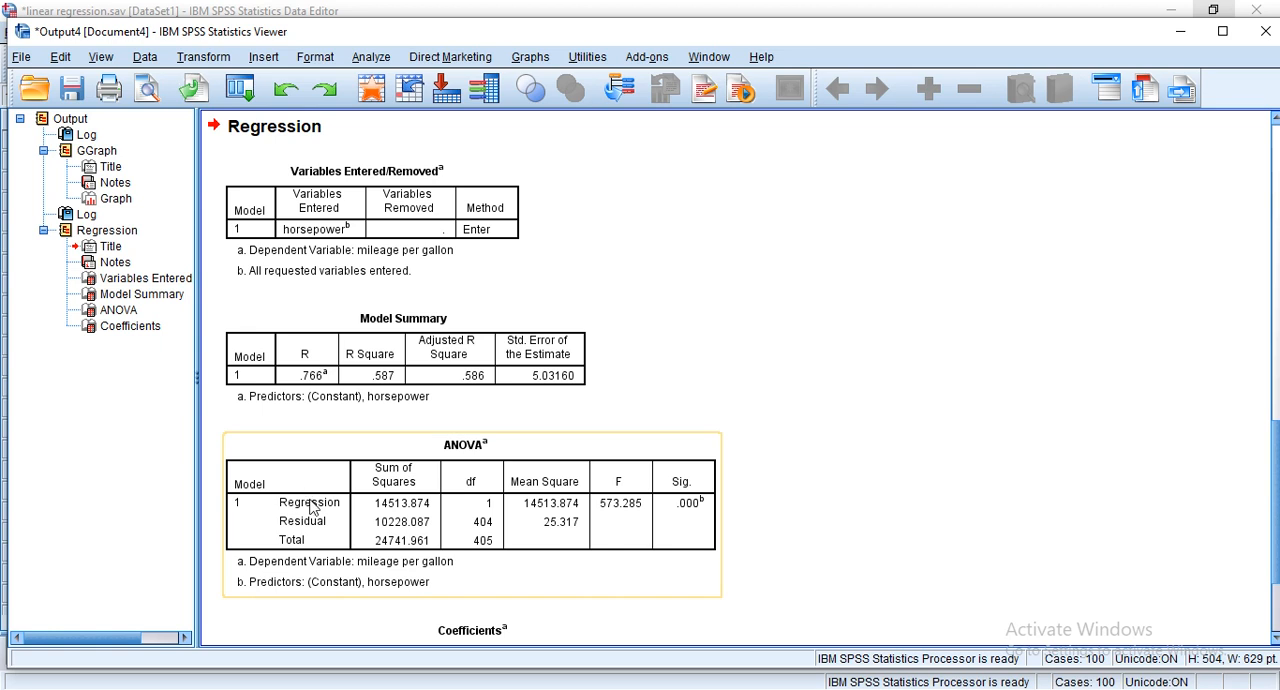
mouse_move(726, 527)
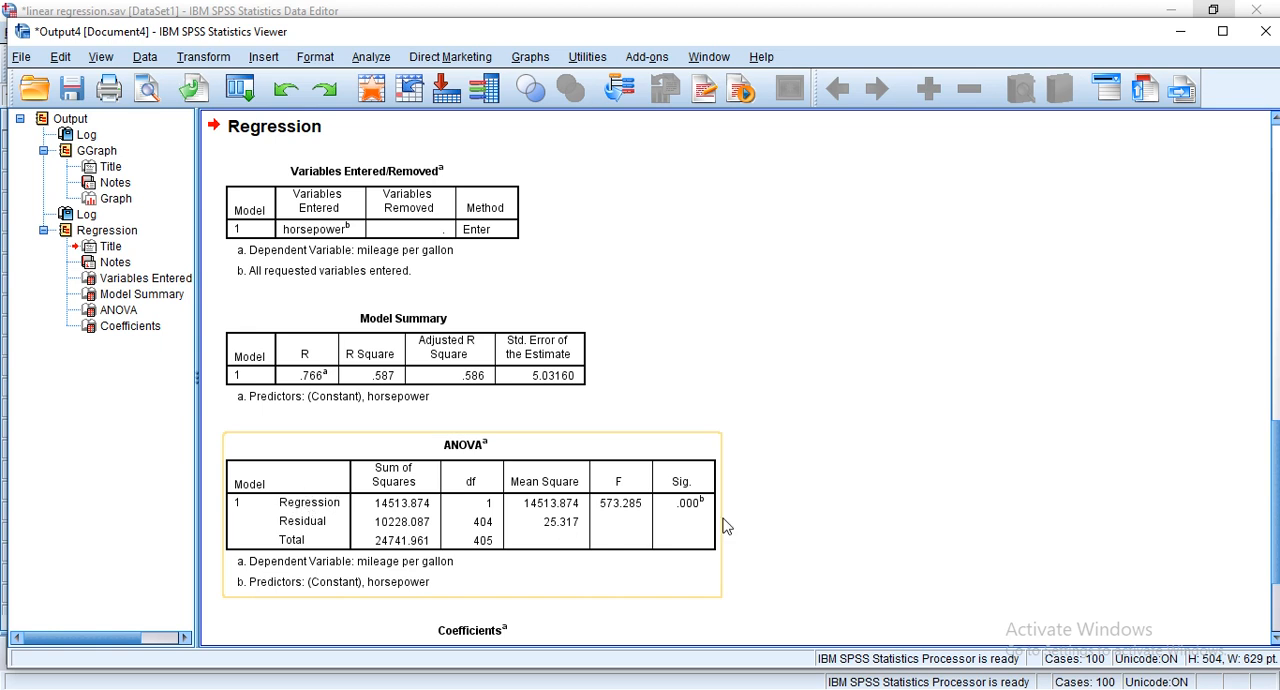
mouse_move(690, 517)
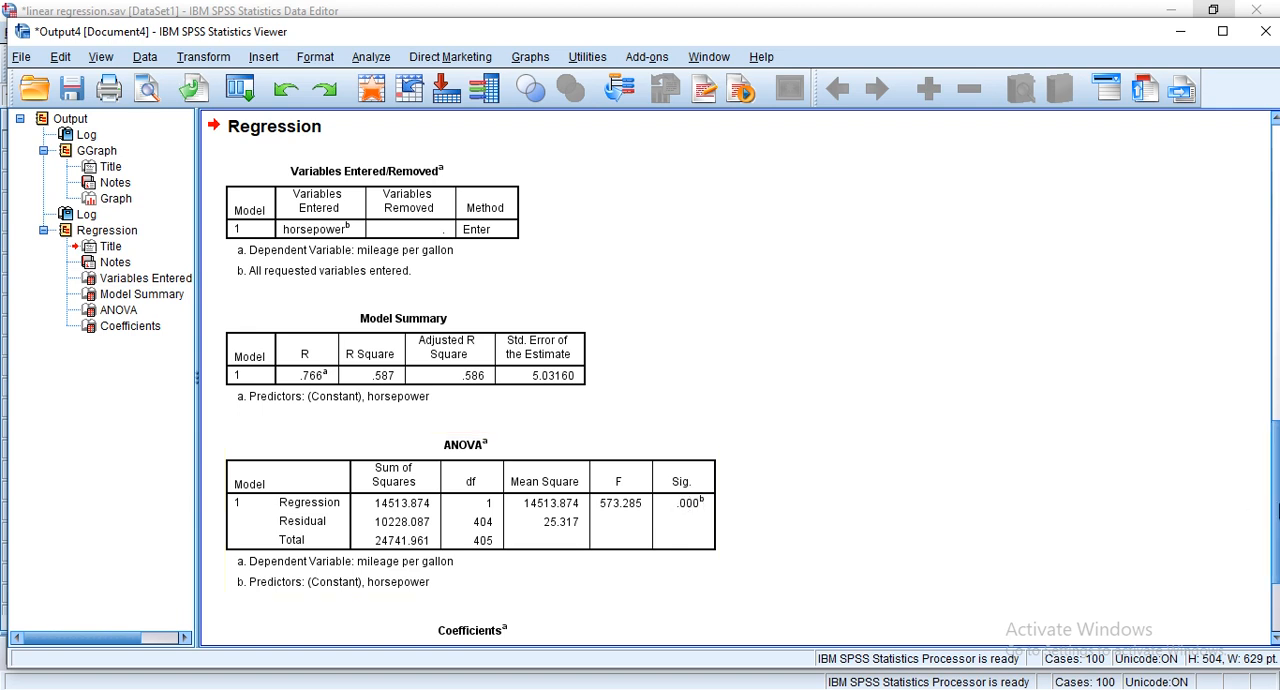
Step: Scroll down below ANOVA to show the Coefficients table
scroll(down, 3)
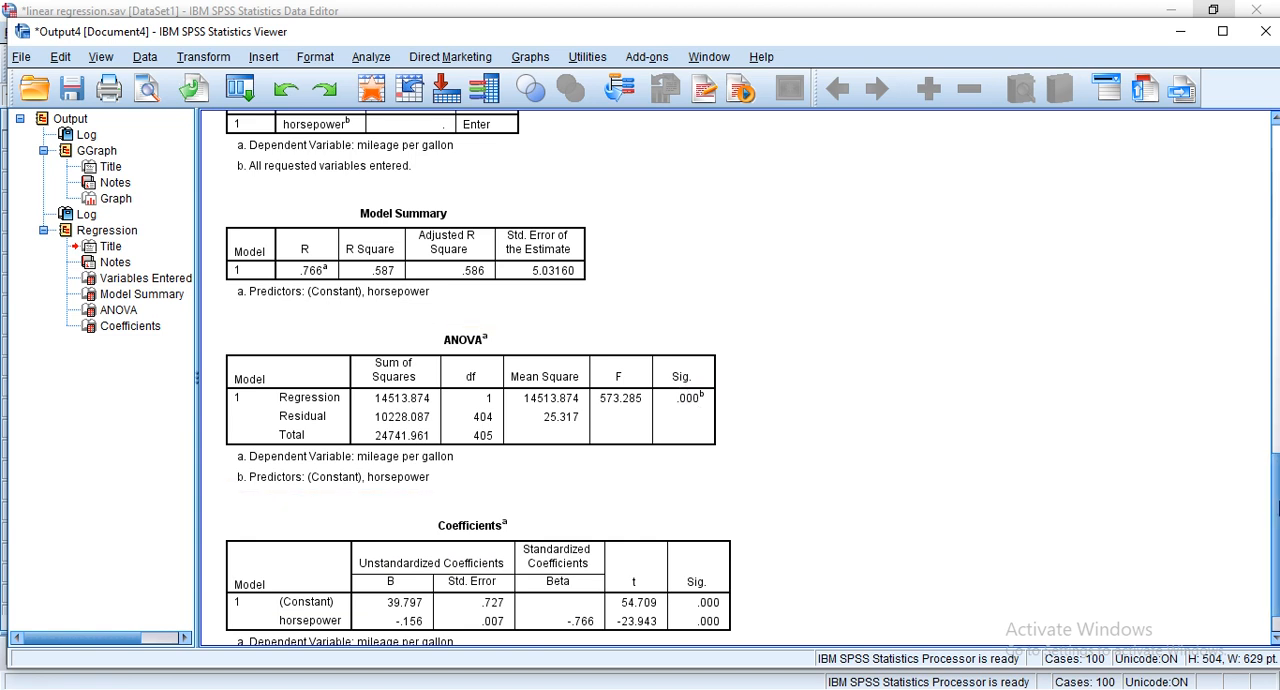
scroll(down, 3)
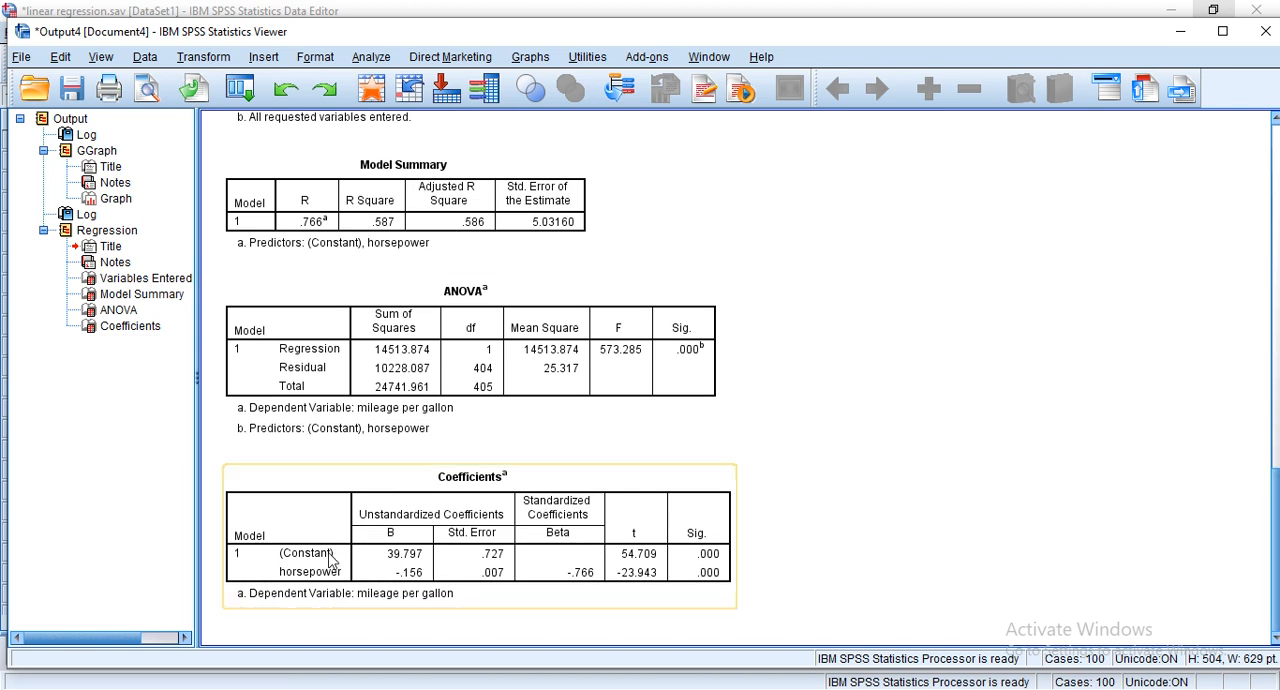
mouse_move(465, 485)
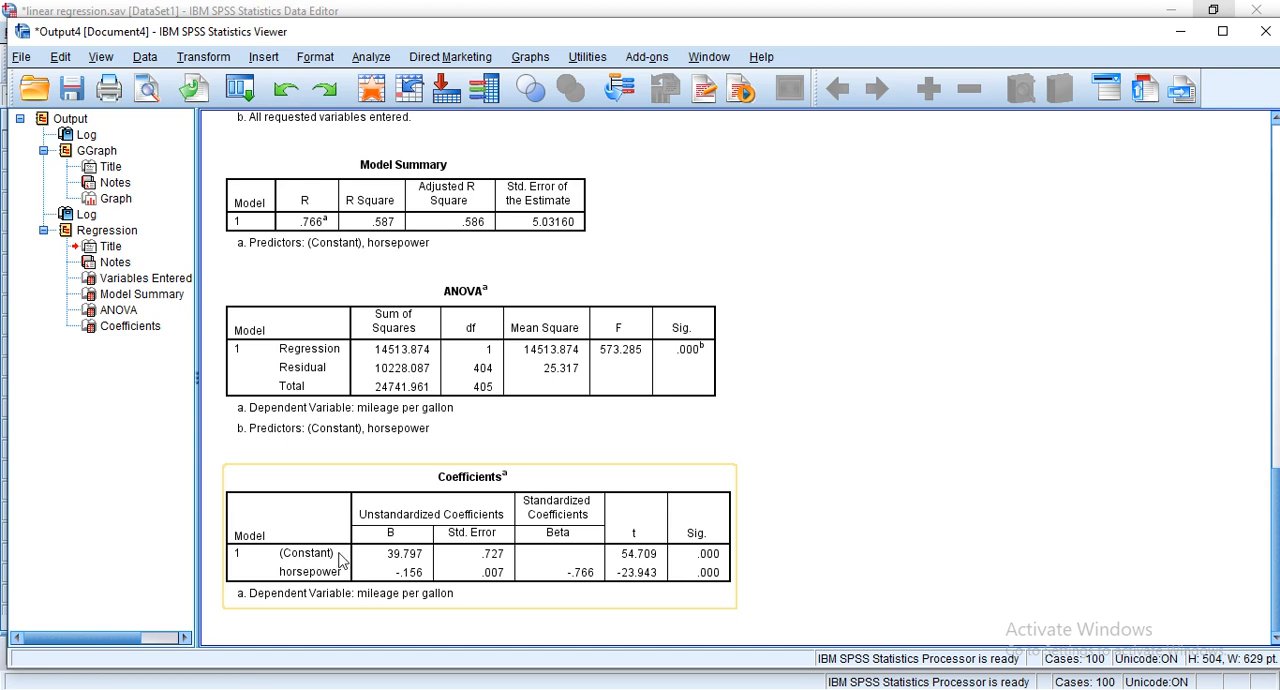
mouse_move(405, 553)
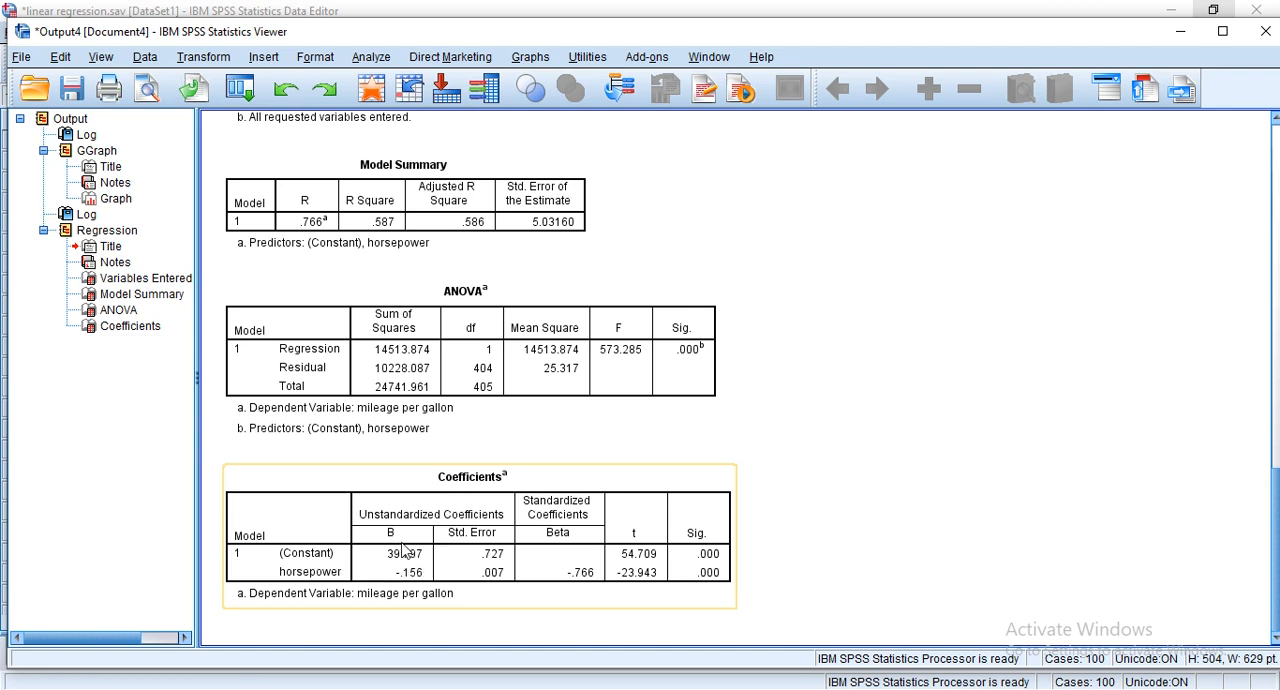
mouse_move(697, 545)
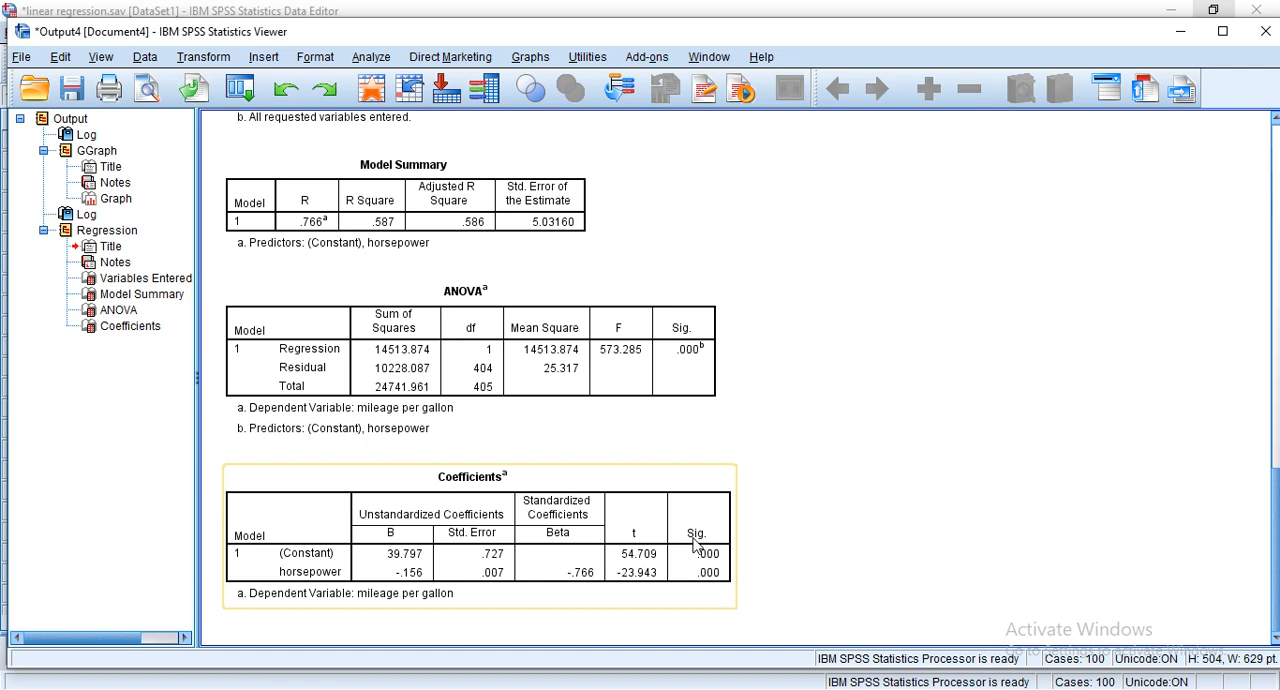
mouse_move(712, 567)
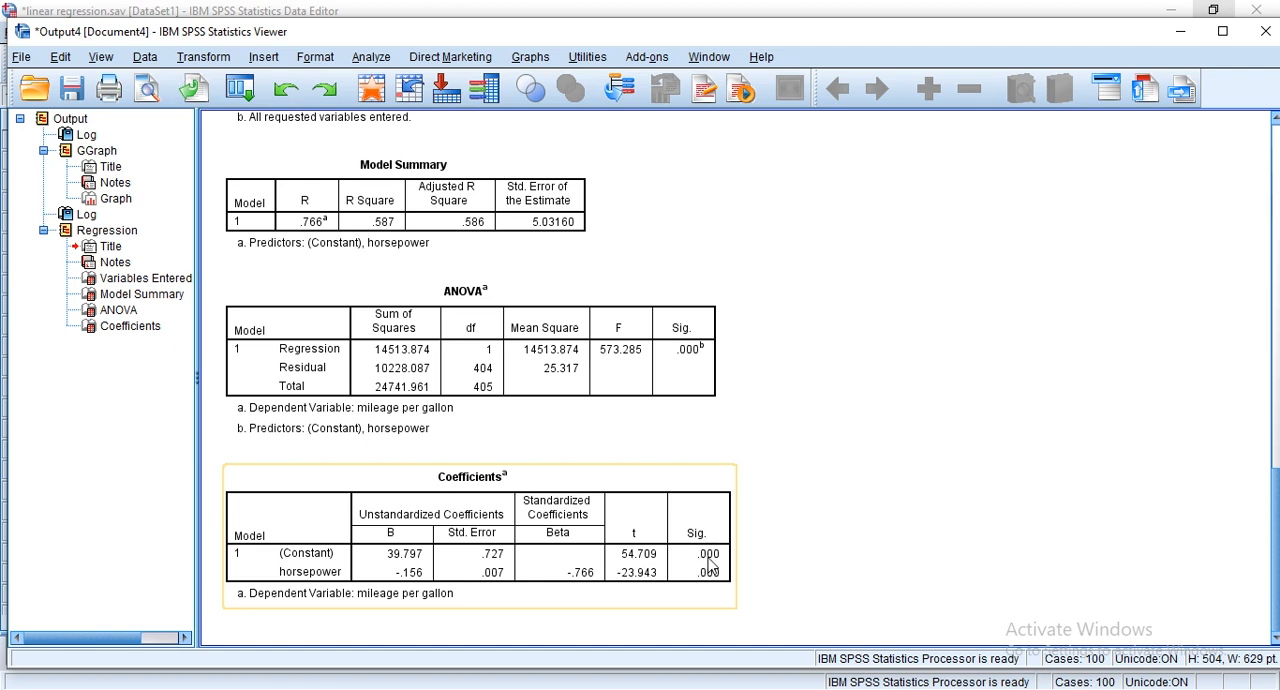
mouse_move(692, 560)
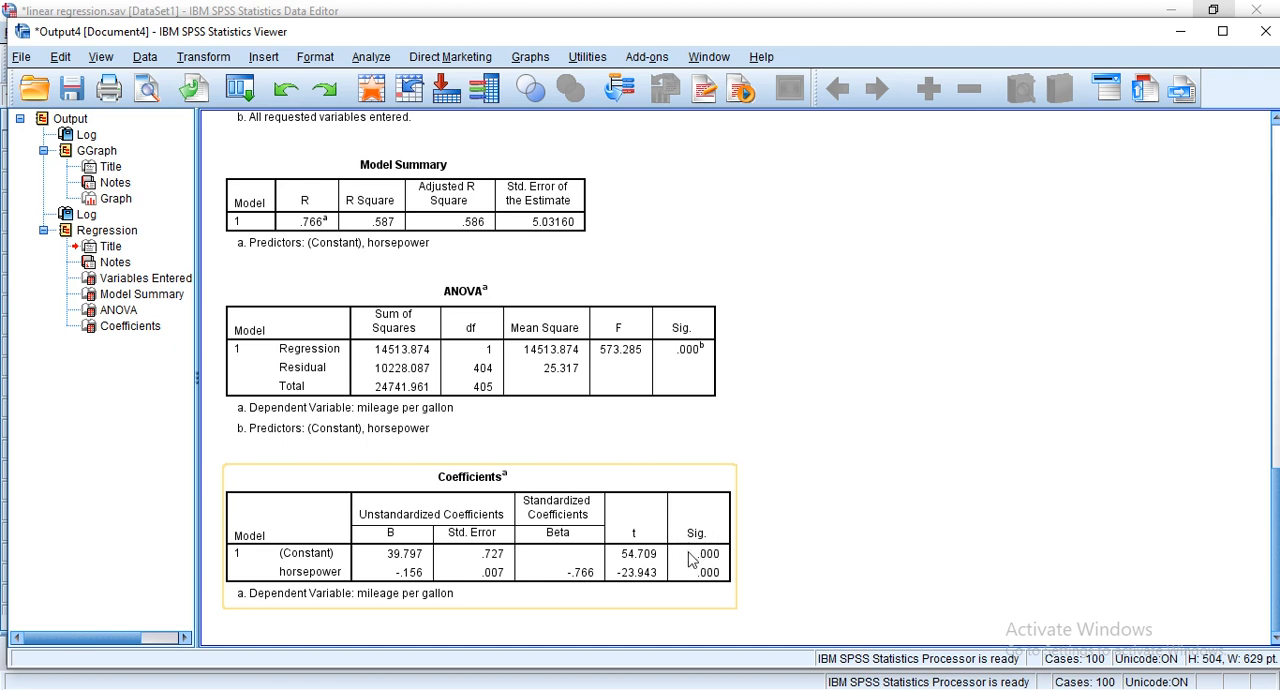
mouse_move(295, 567)
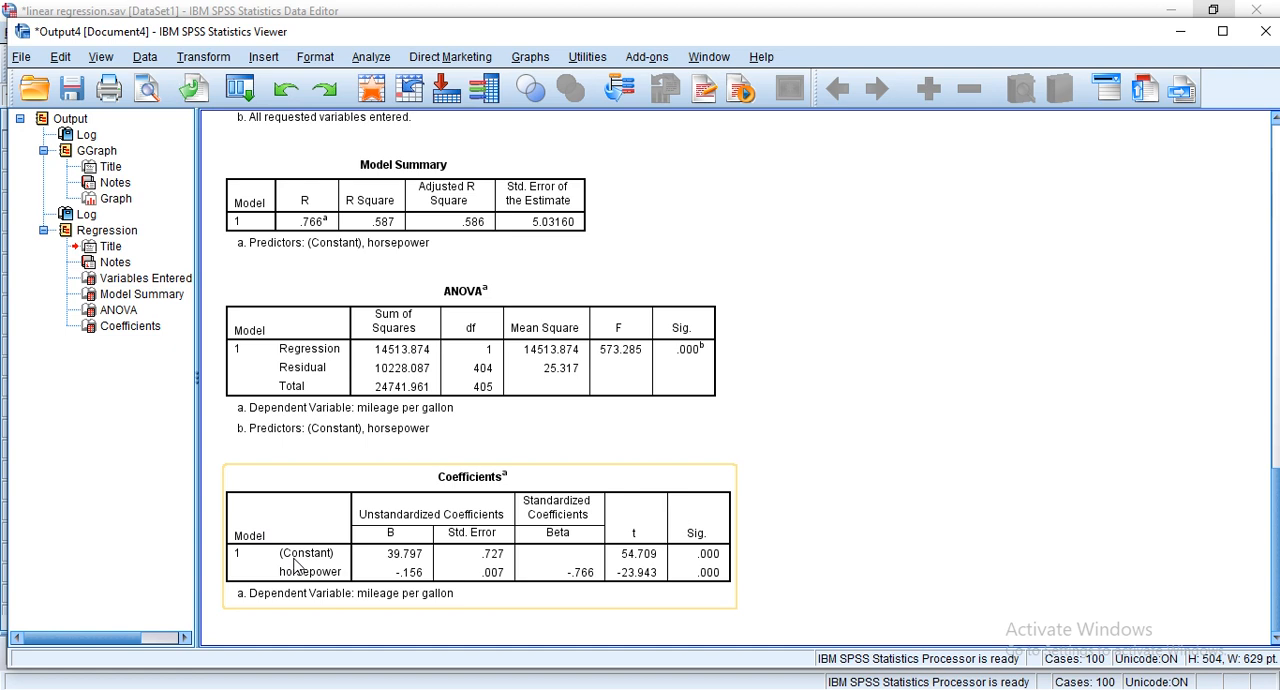
mouse_move(405, 588)
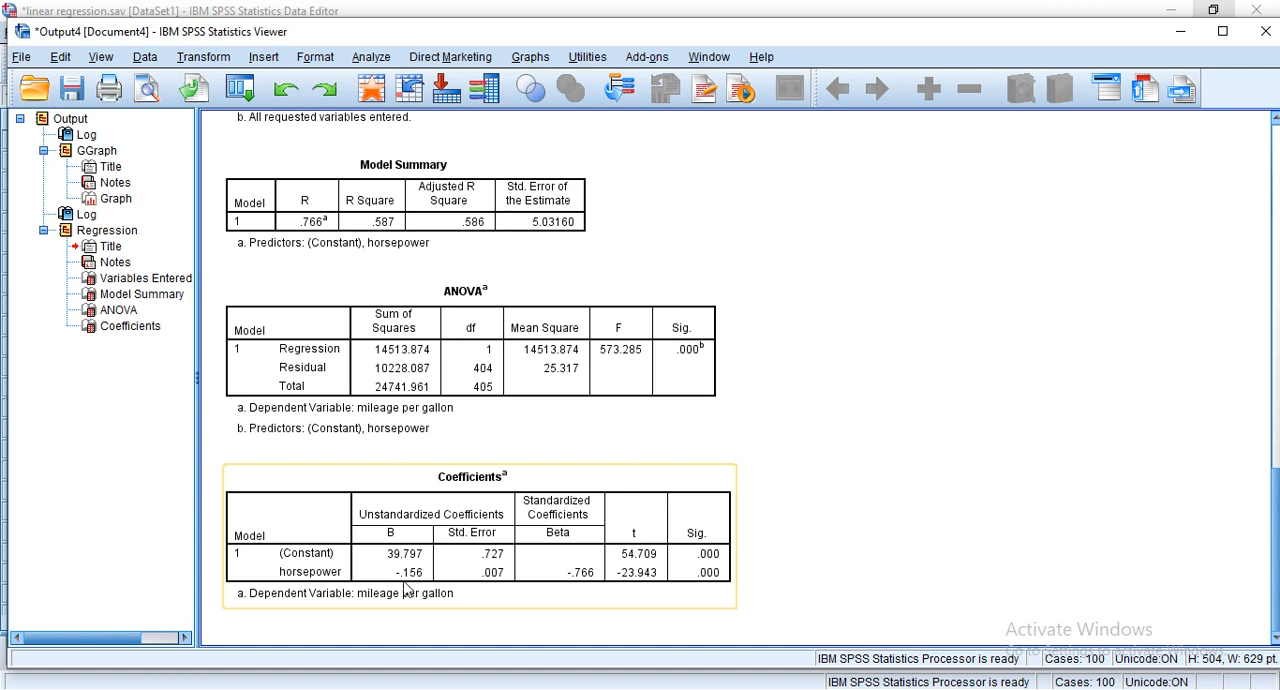
mouse_move(396, 528)
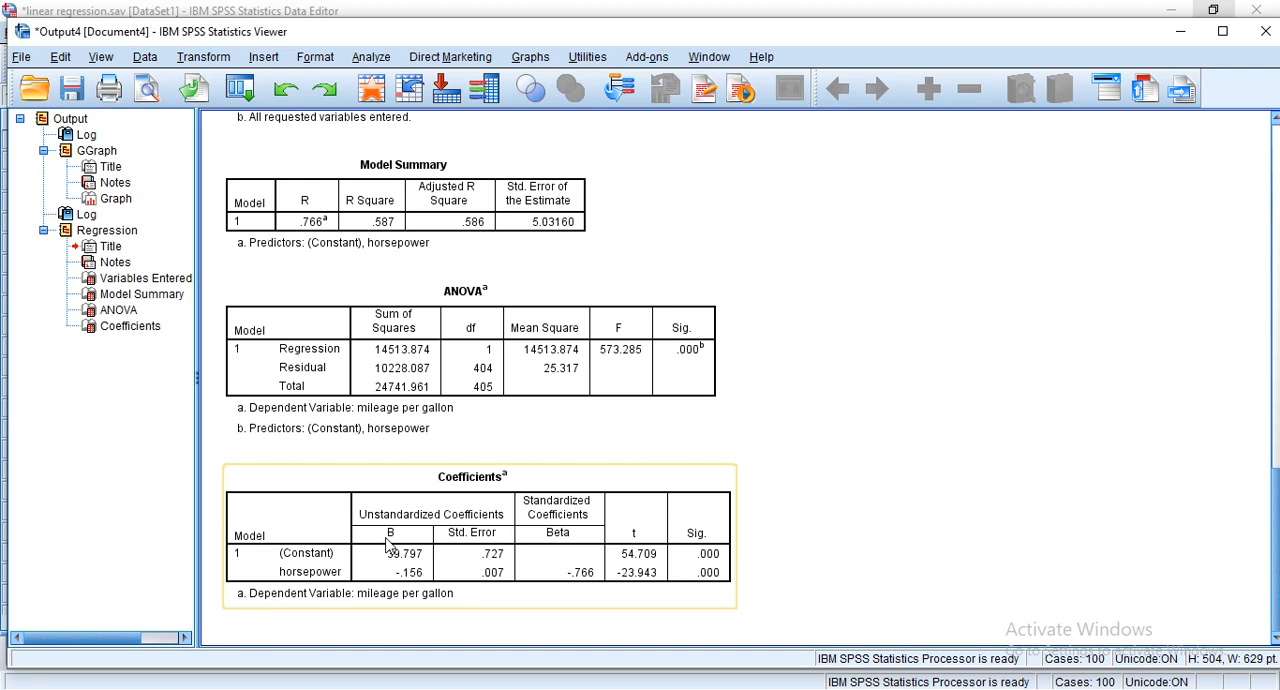
mouse_move(314, 584)
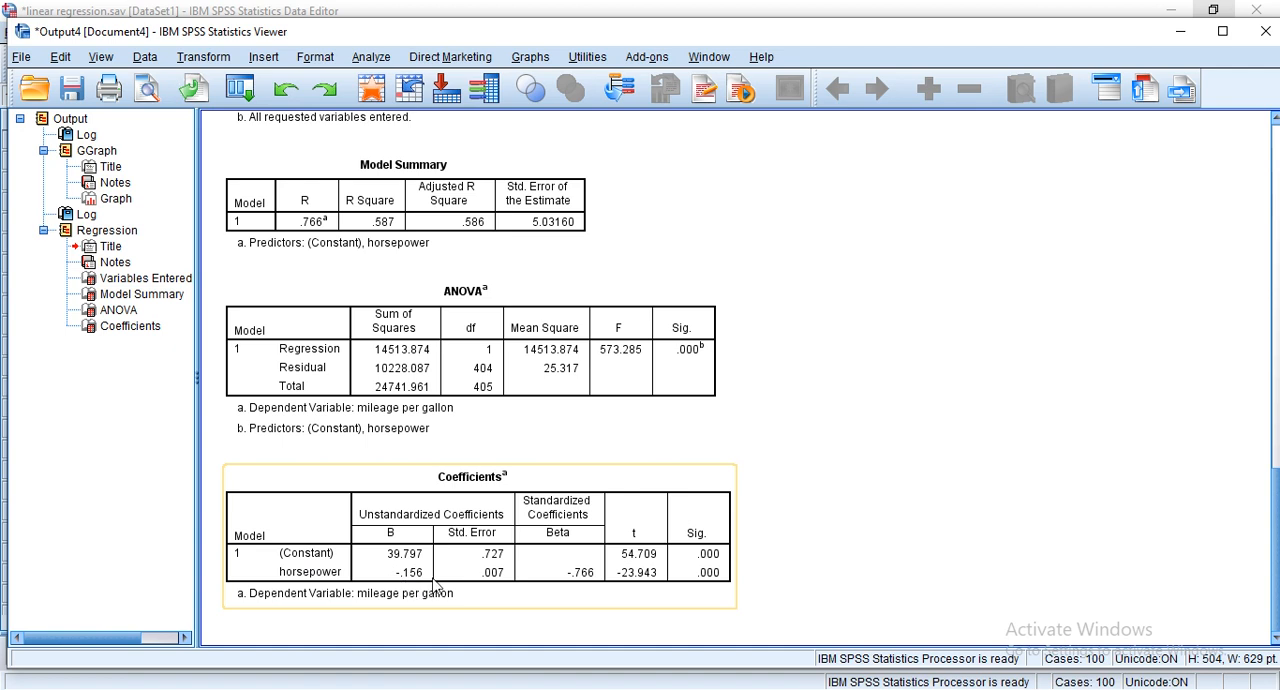
mouse_move(398, 596)
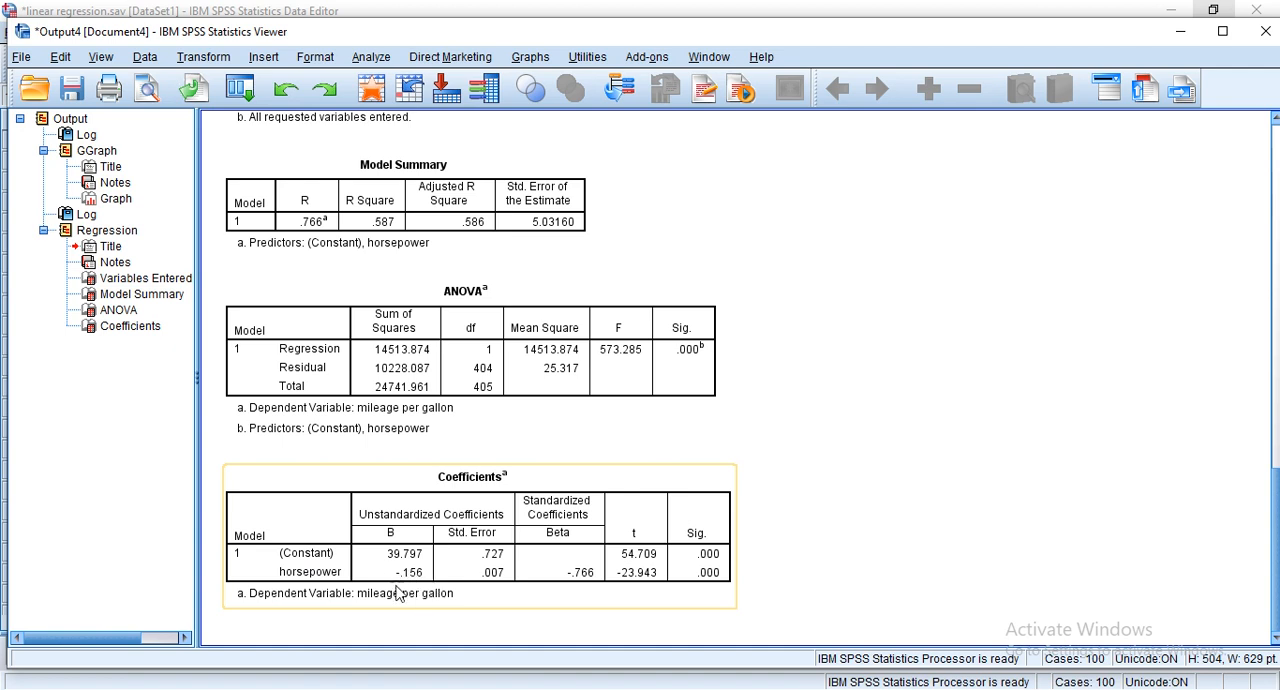
mouse_move(415, 580)
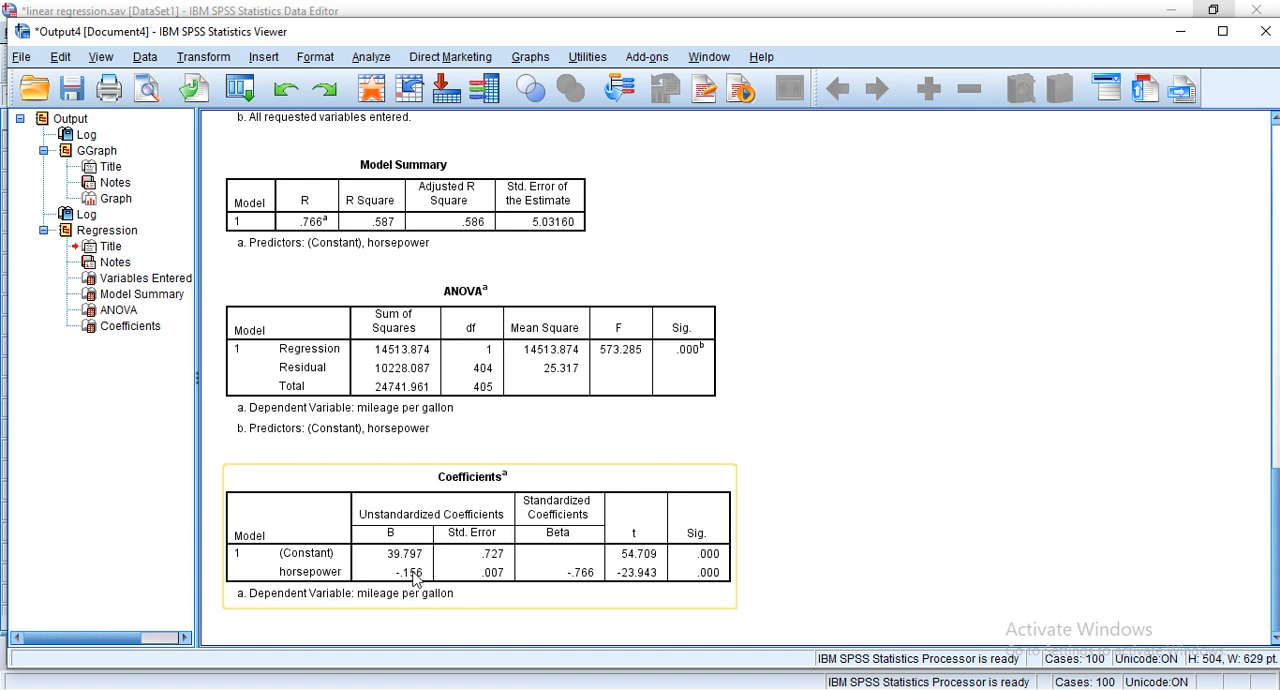
mouse_move(615, 585)
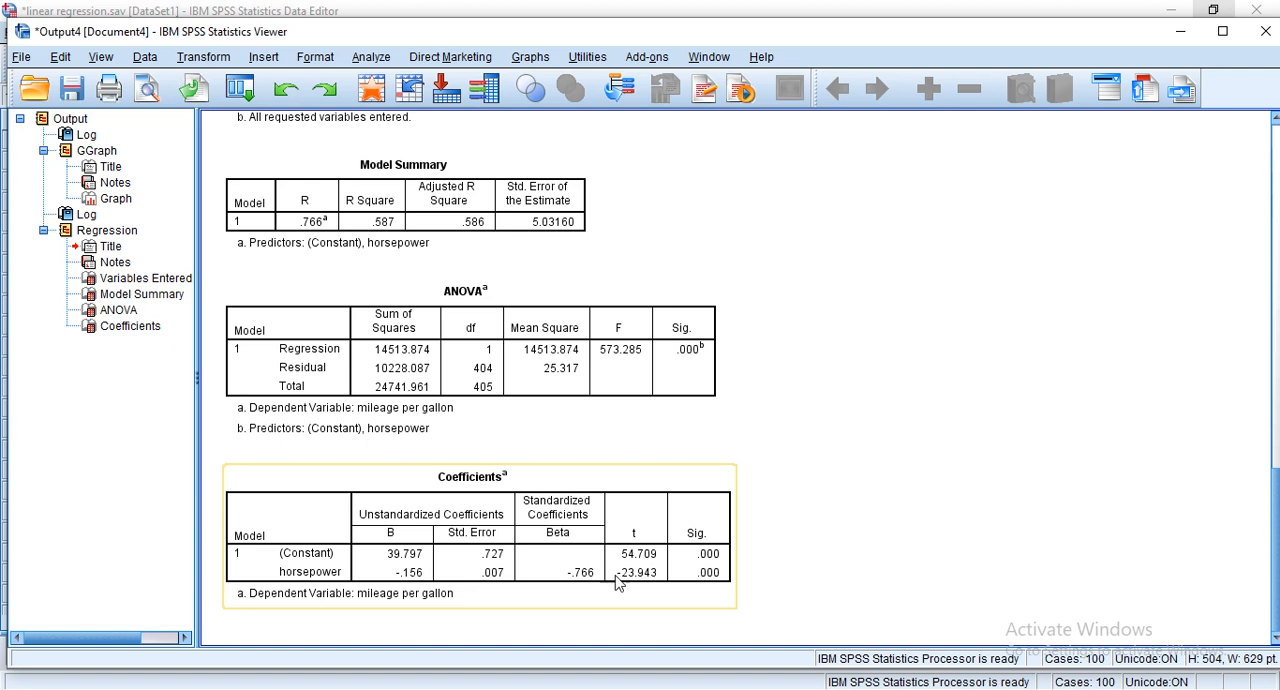
mouse_move(706, 593)
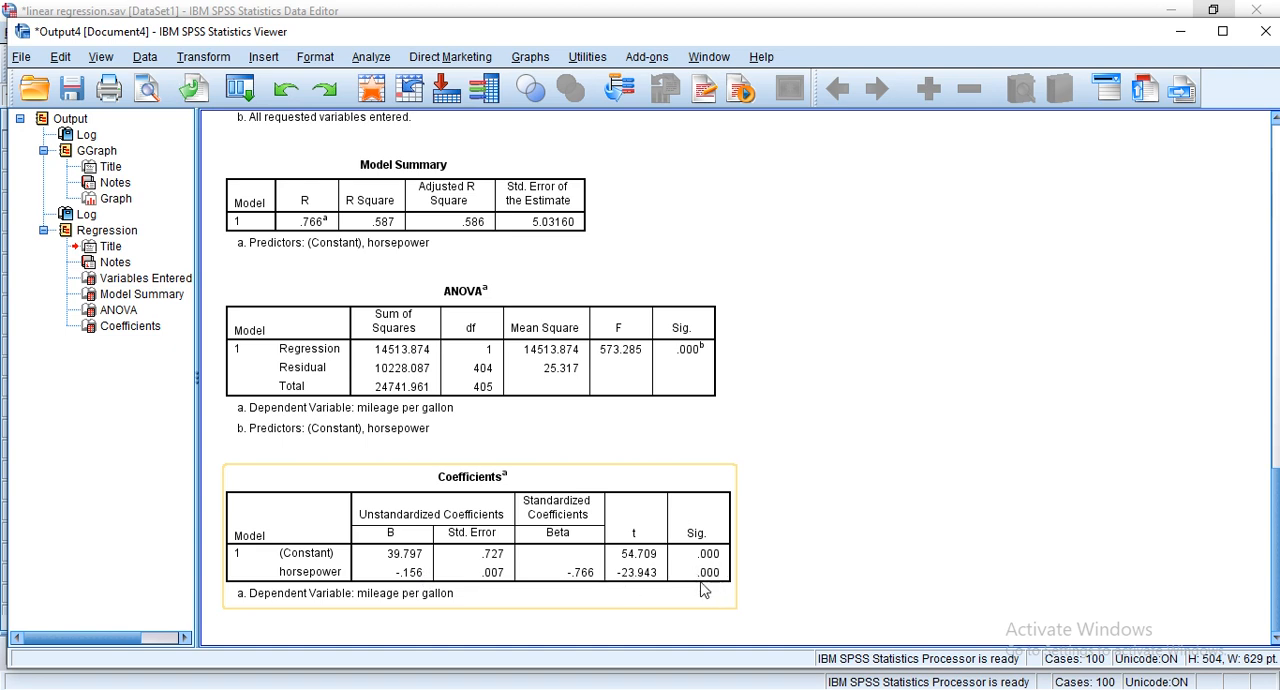
mouse_move(280, 575)
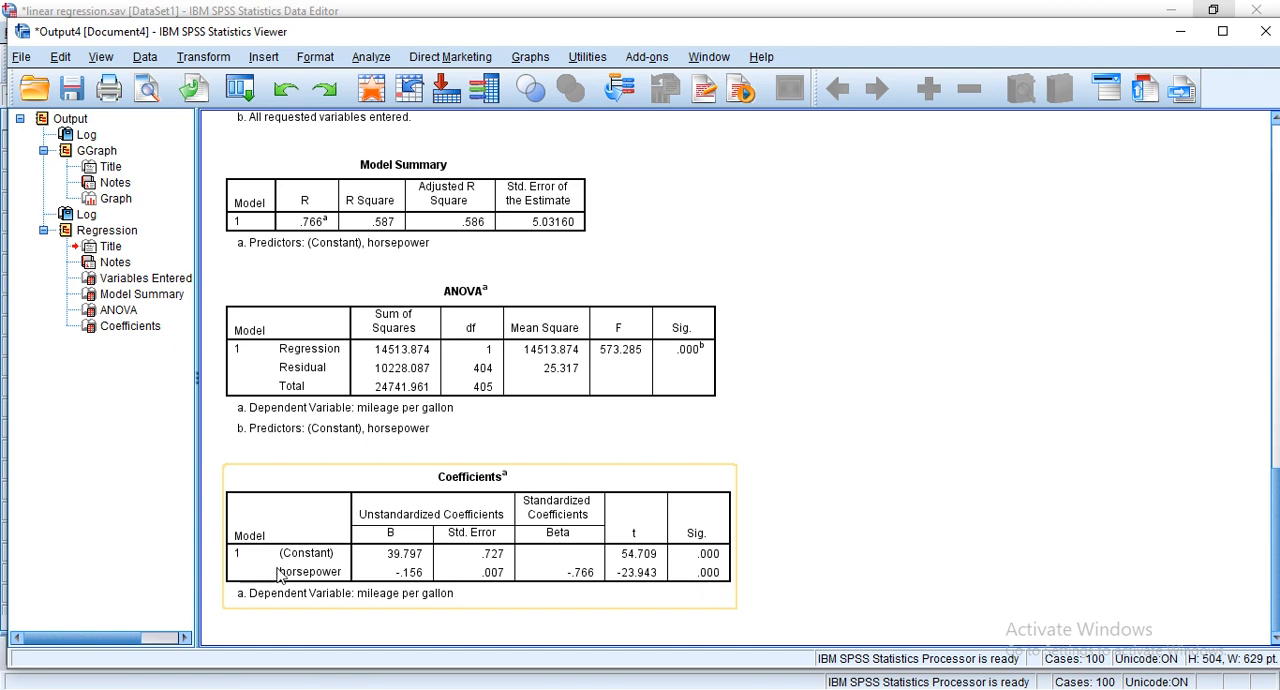
mouse_move(302, 582)
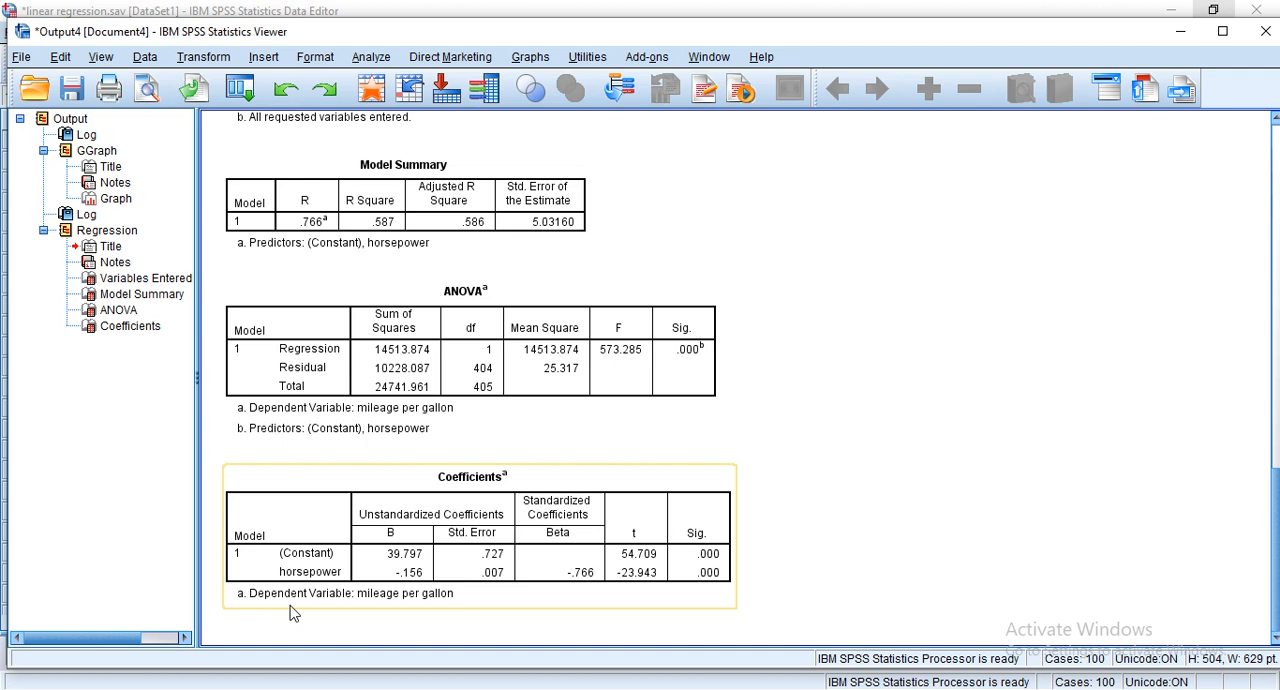
mouse_move(305, 590)
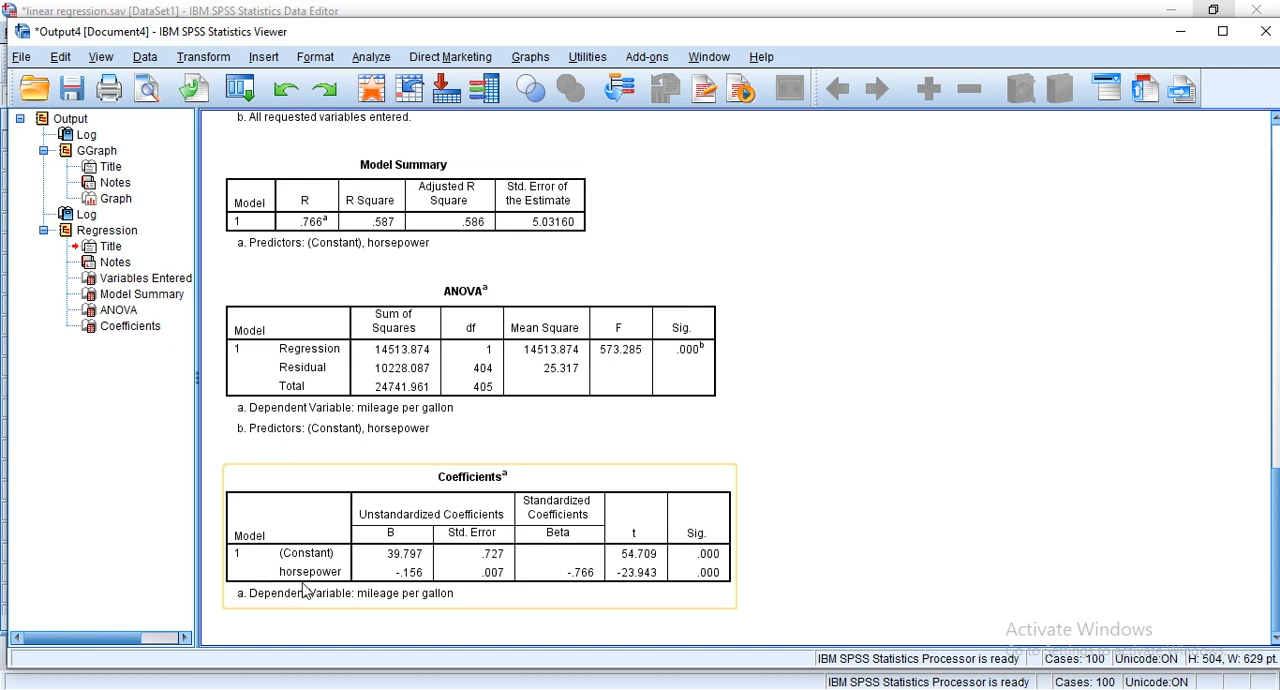
mouse_move(362, 557)
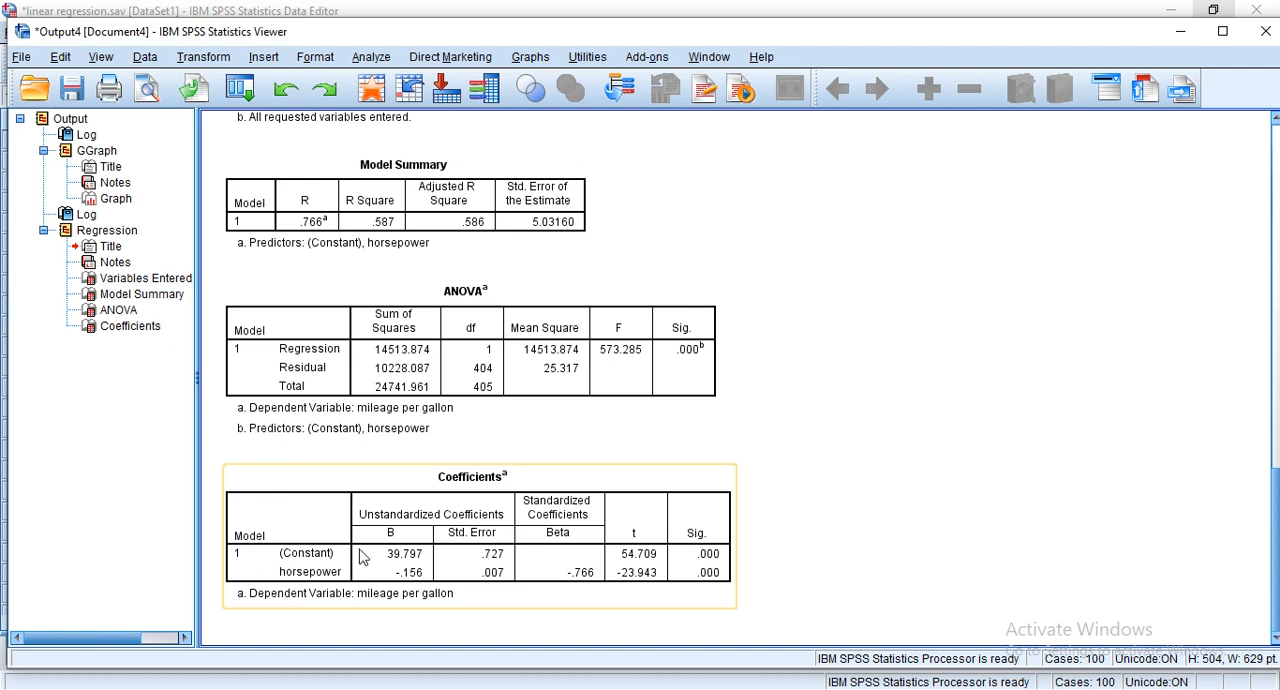
mouse_move(355, 518)
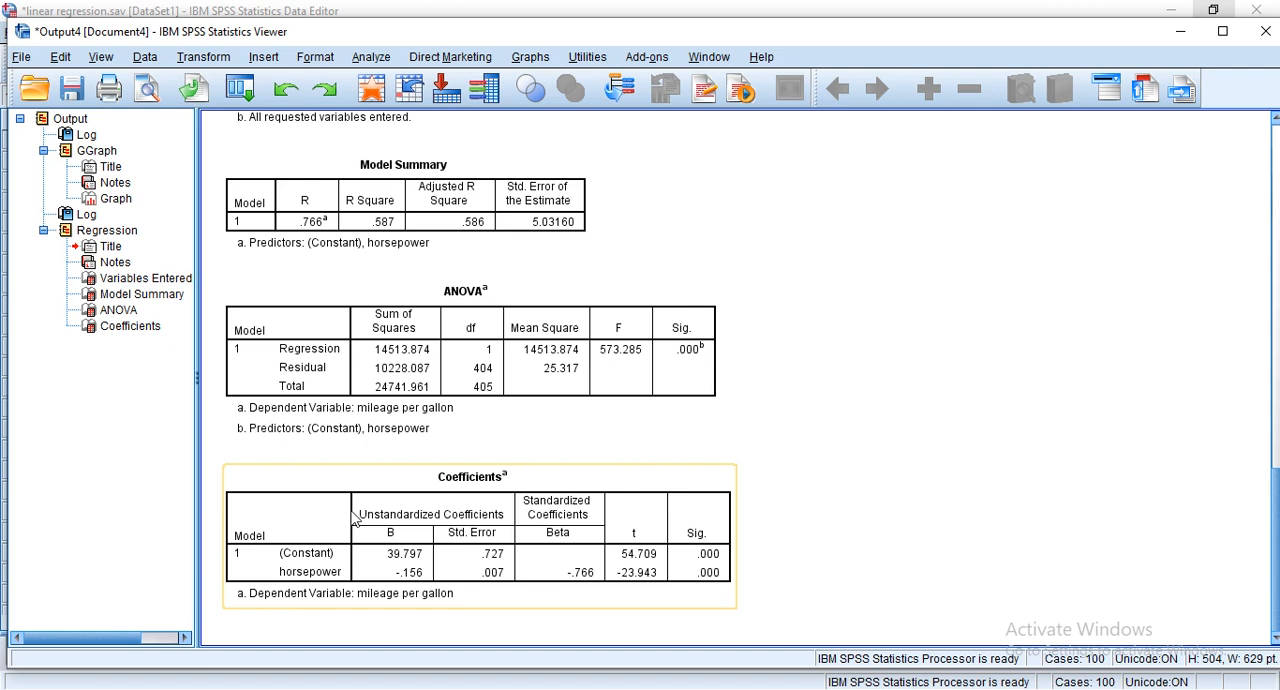
mouse_move(297, 560)
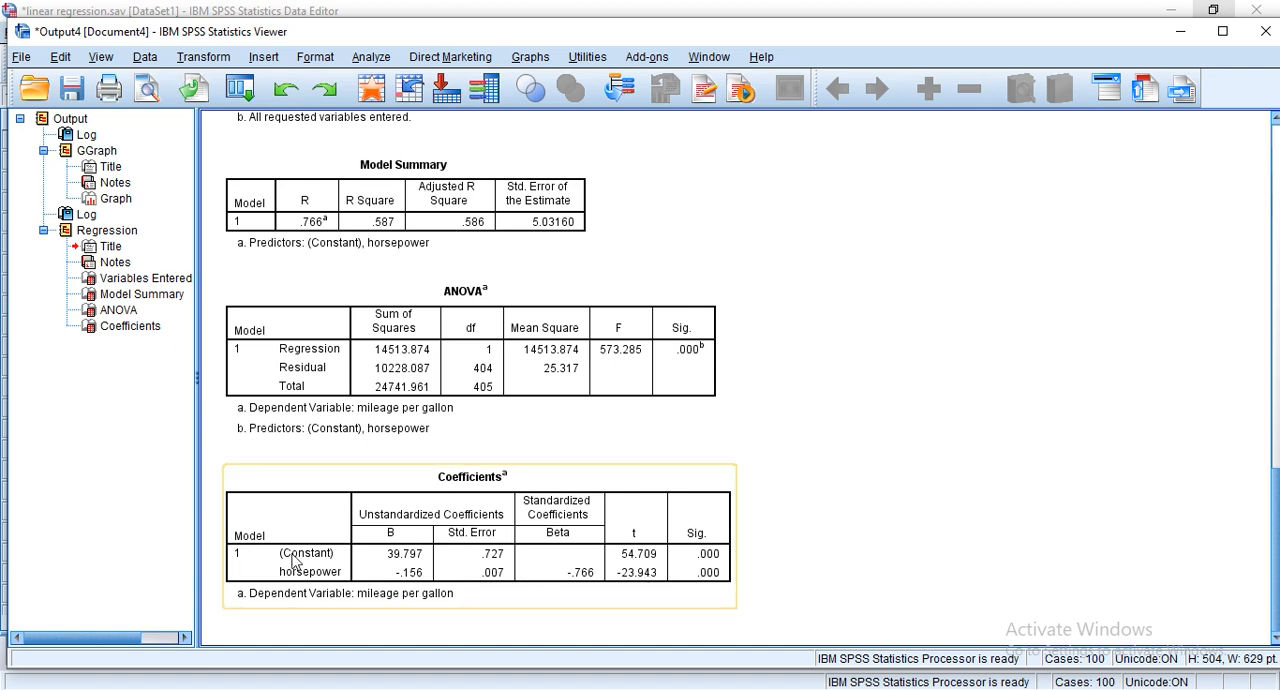
mouse_move(622, 590)
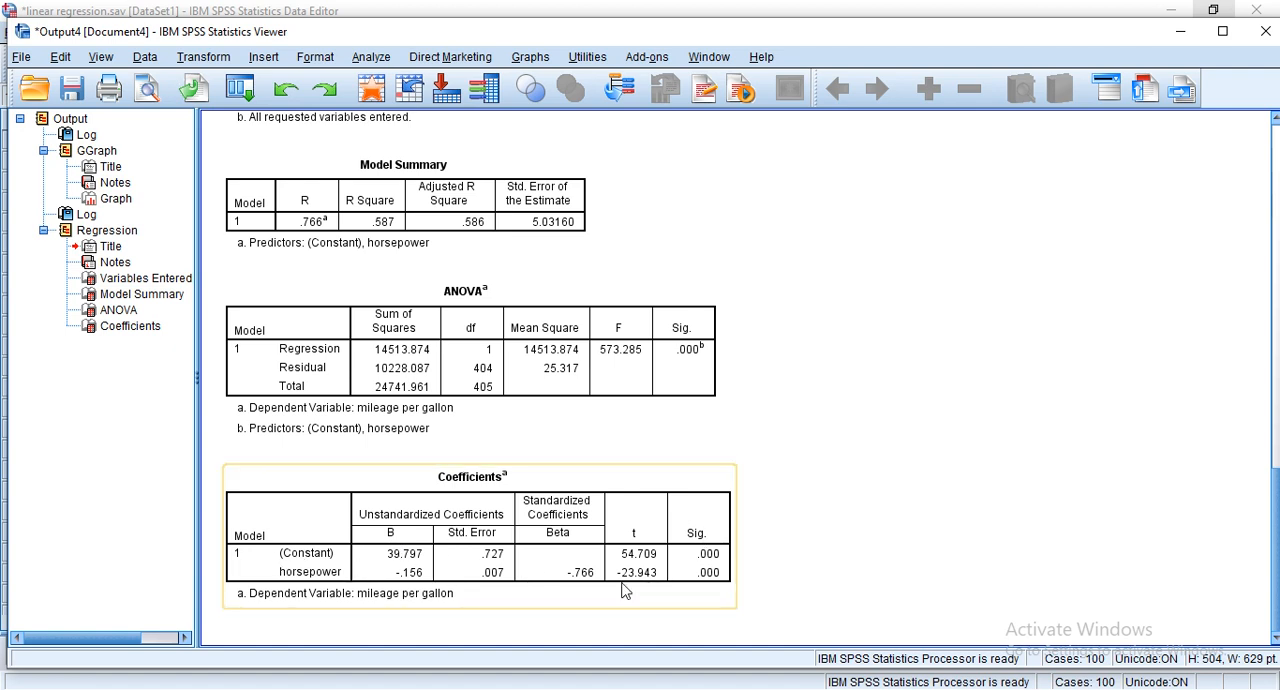
mouse_move(623, 588)
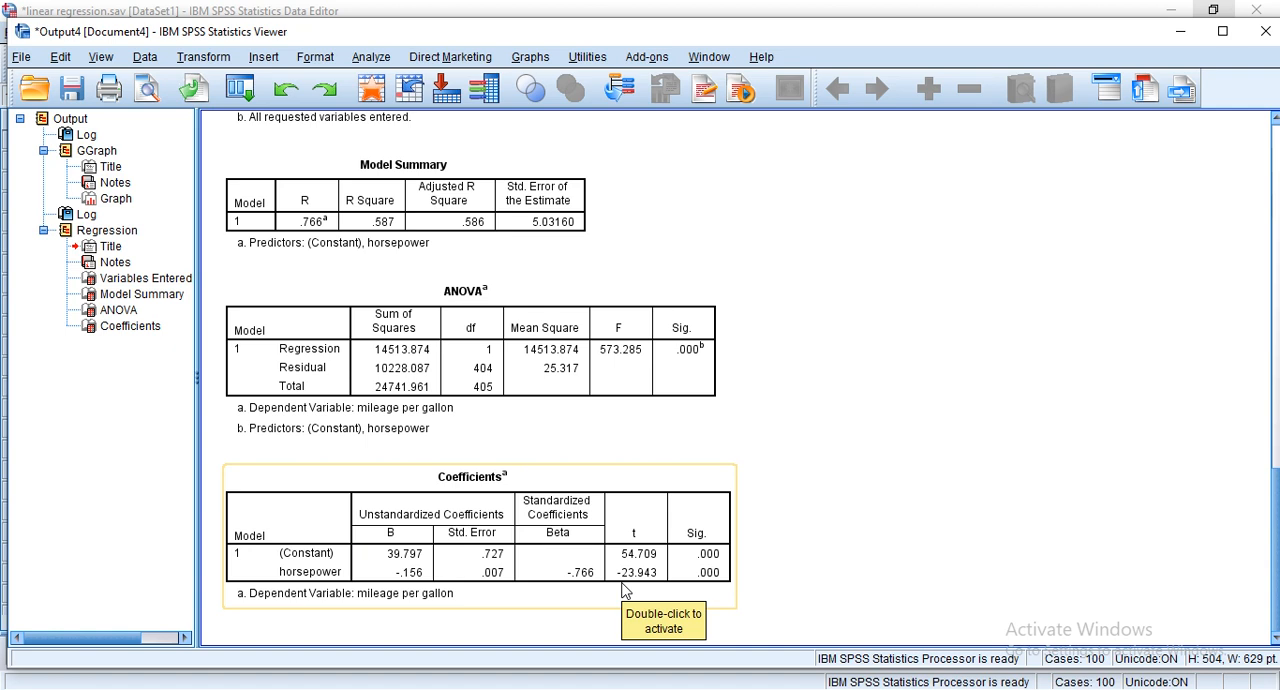